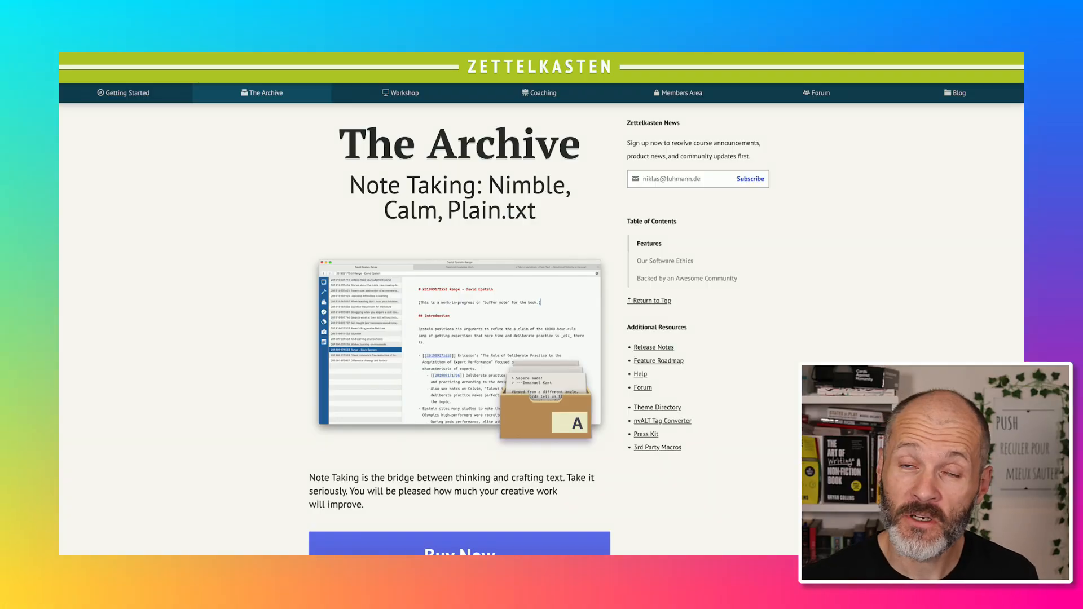
- Preview the customer-building, too-busy-to-write, paid search and ERP notes in Quick Look
scroll(down, 3)
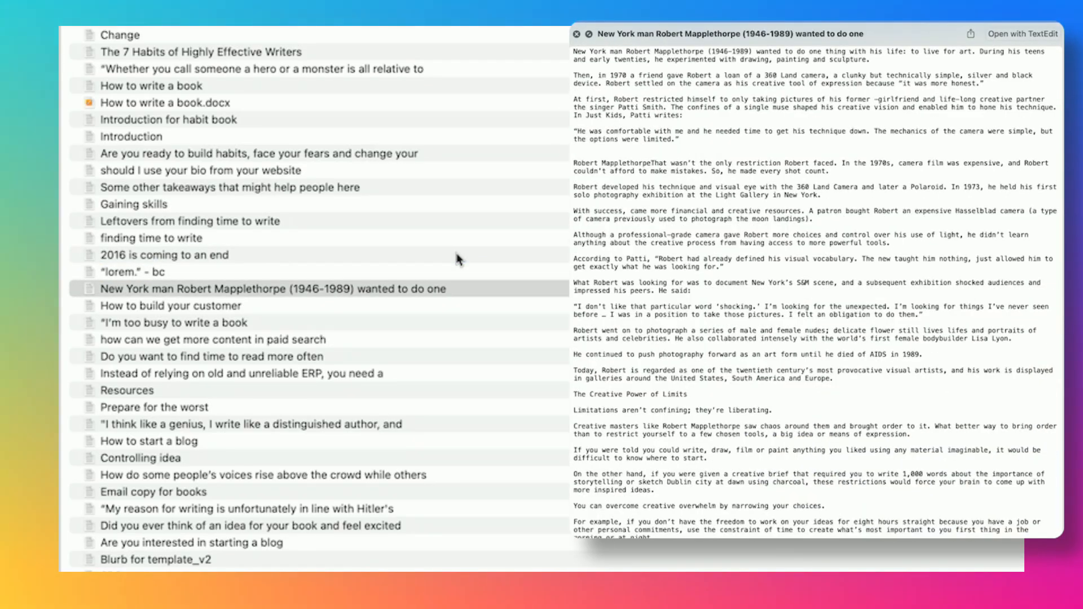
click(171, 306)
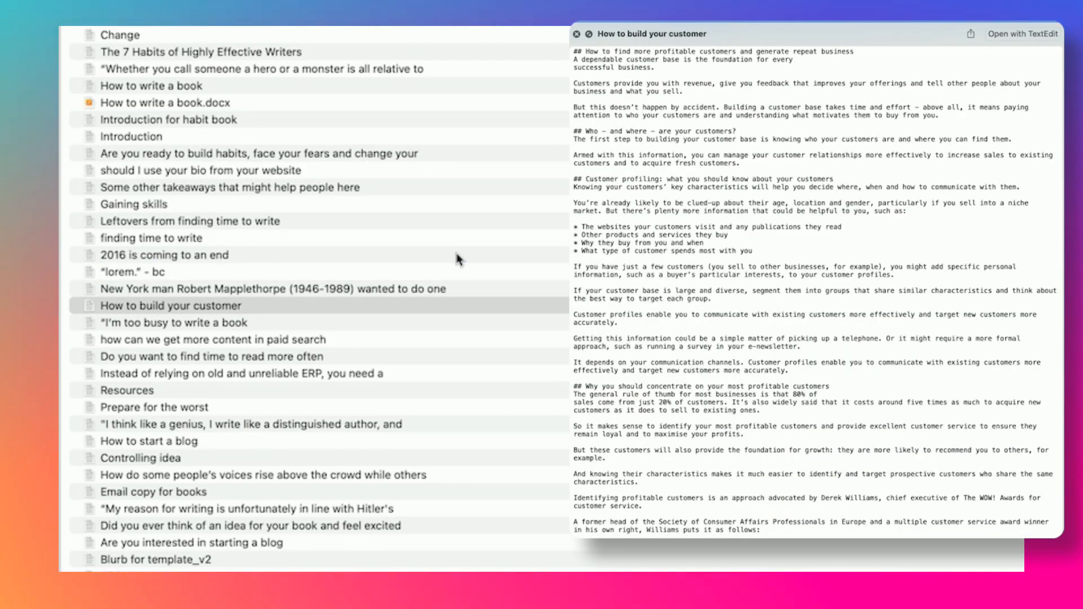
click(174, 323)
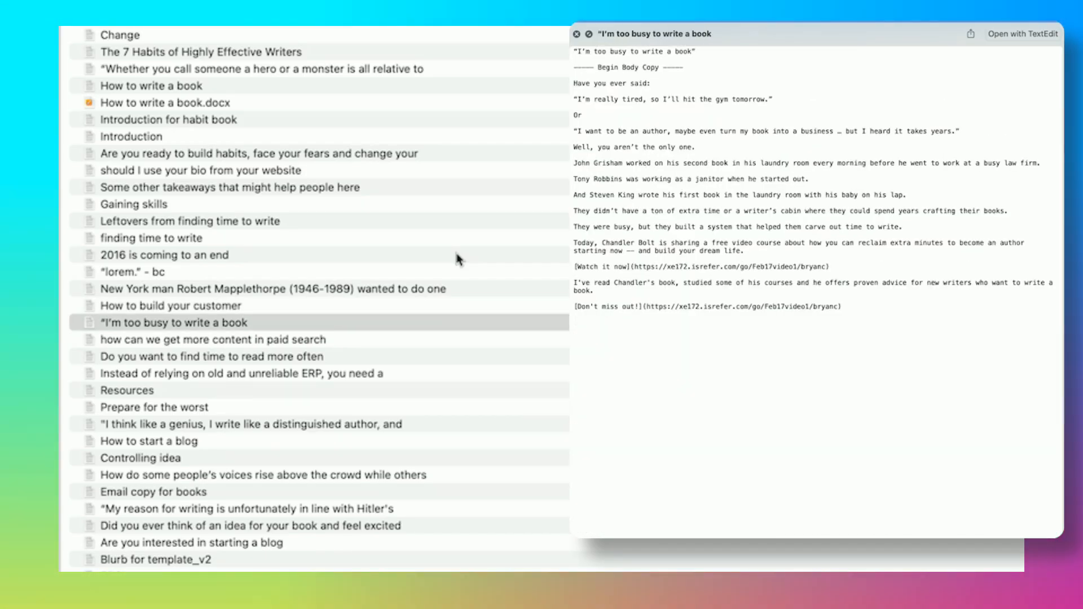
click(211, 339)
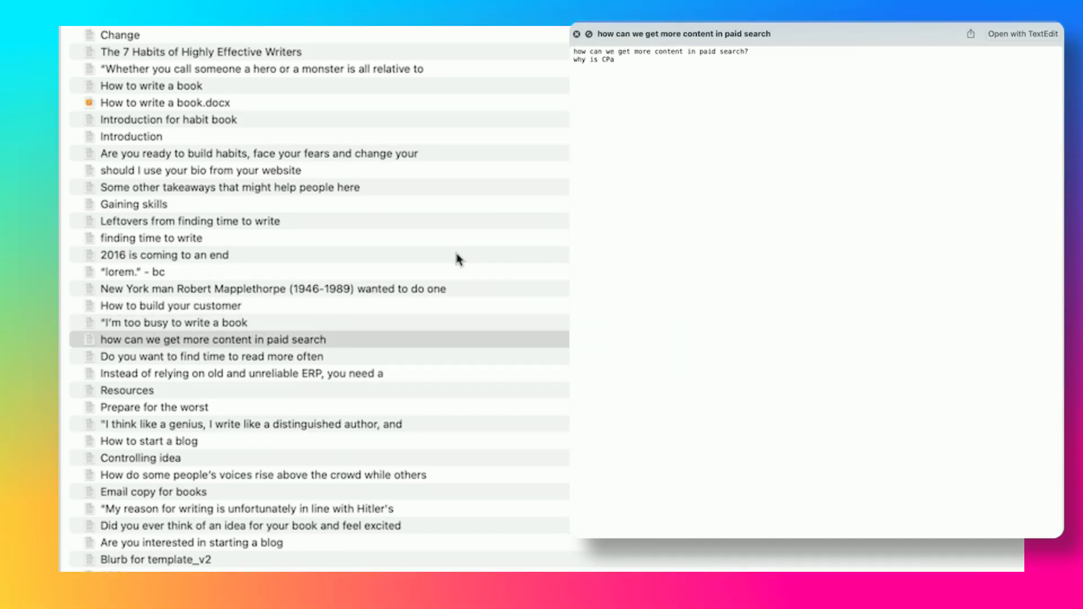
click(211, 356)
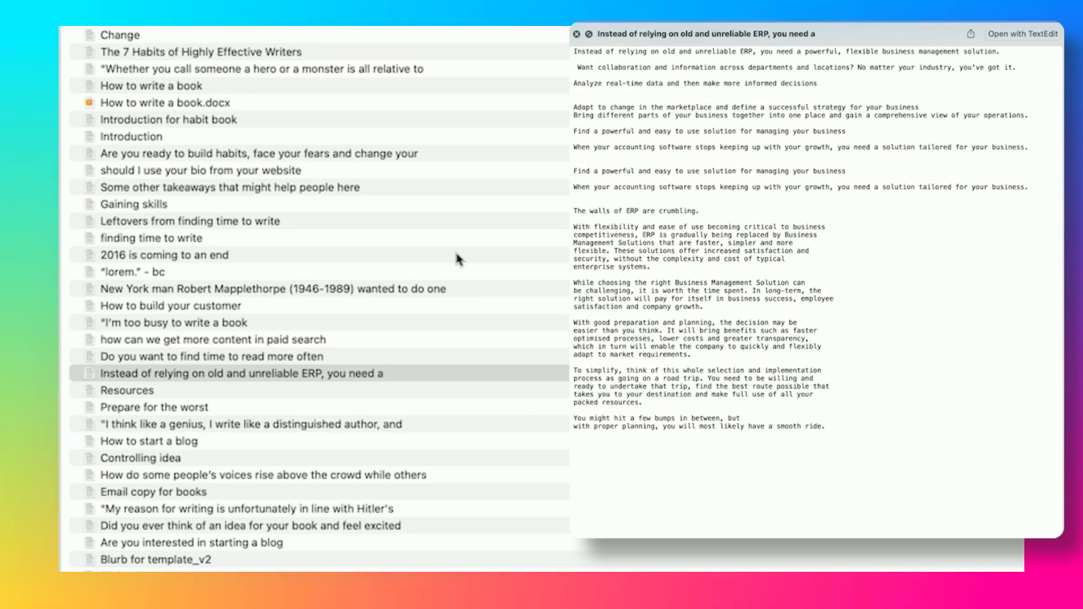
- Preview the Prepare for the worst note, the thinking-like-a-genius quote and the next note
click(154, 408)
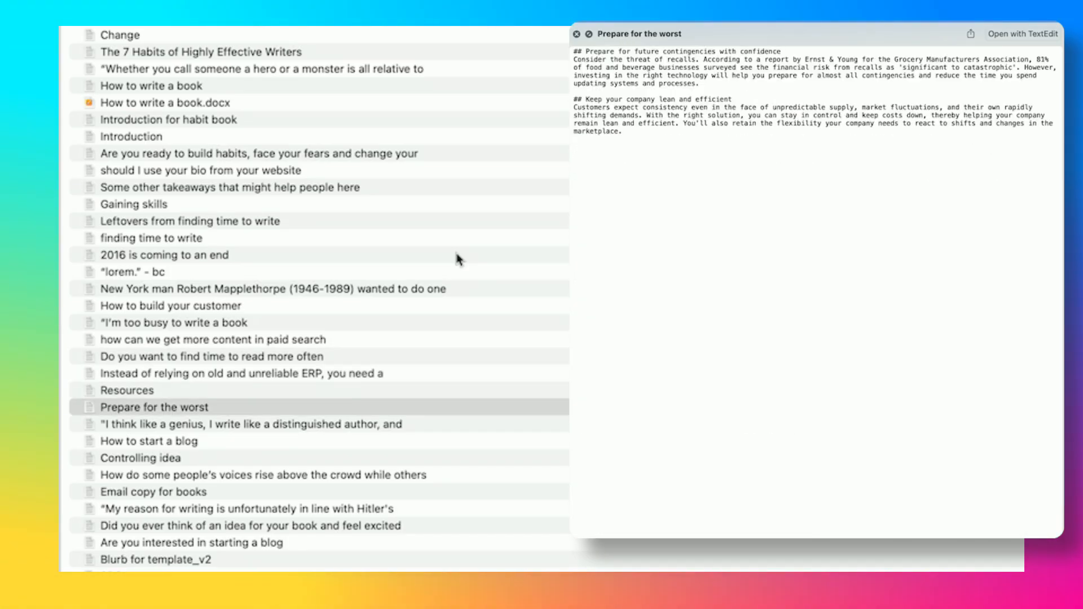
click(254, 423)
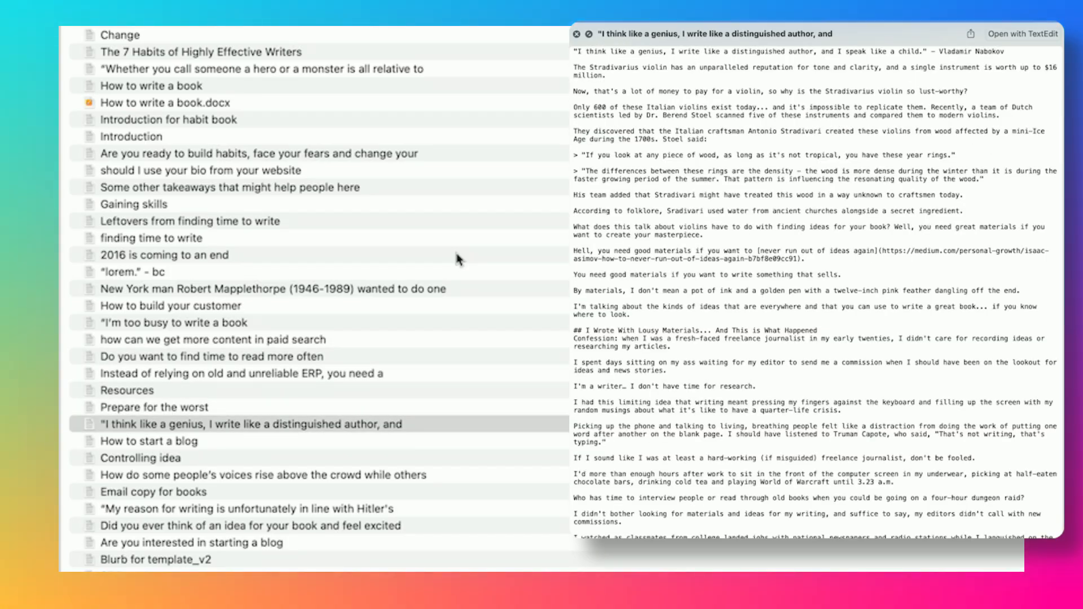
click(256, 475)
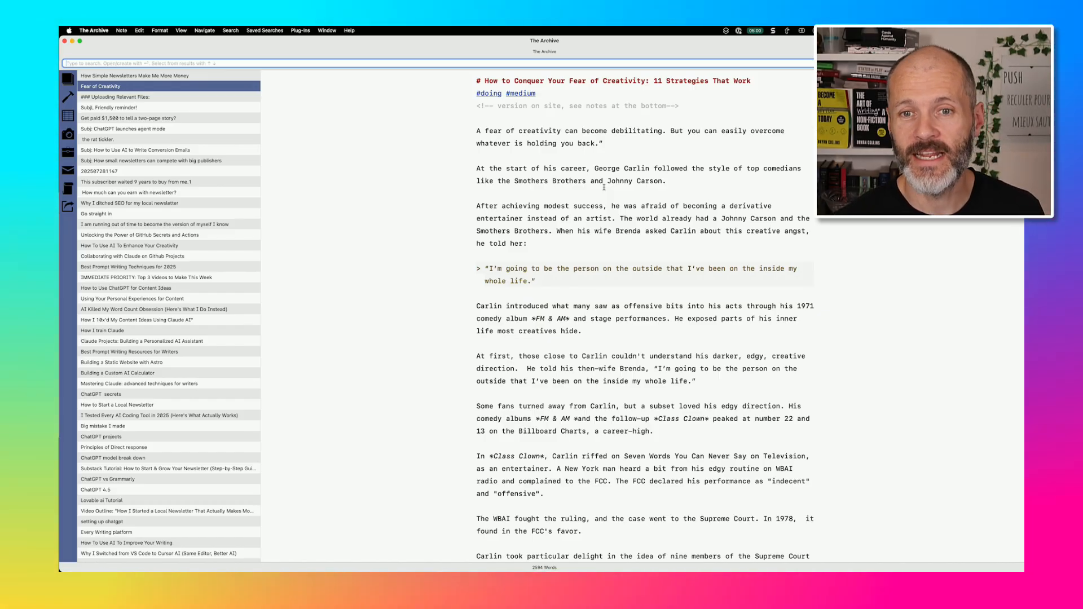
- Read the newsletter-vs-publishers, newsletter earnings, AI creativity and video outline notes
click(110, 100)
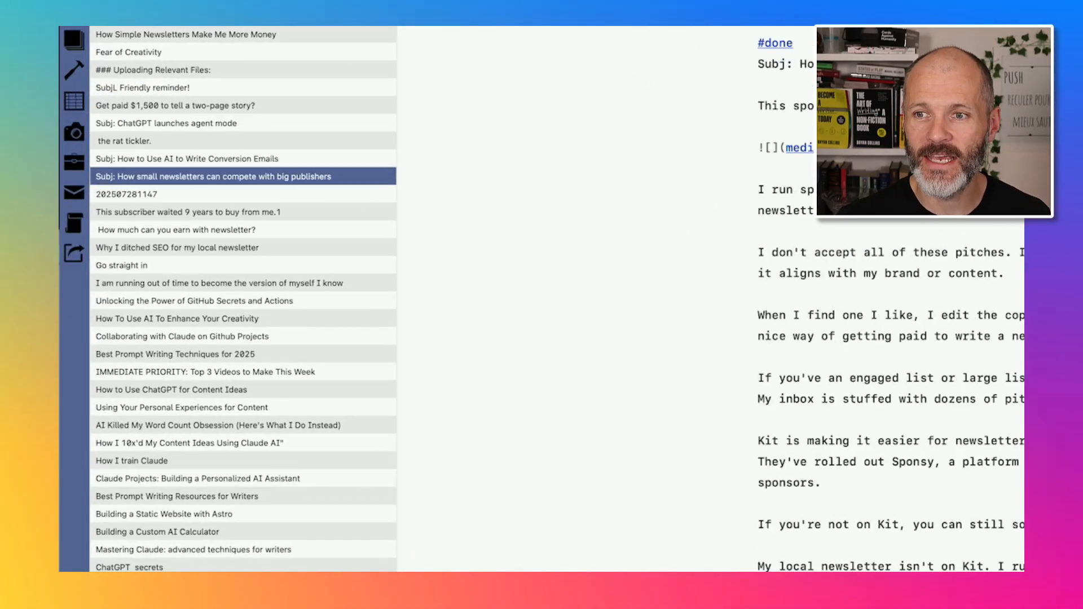
click(176, 229)
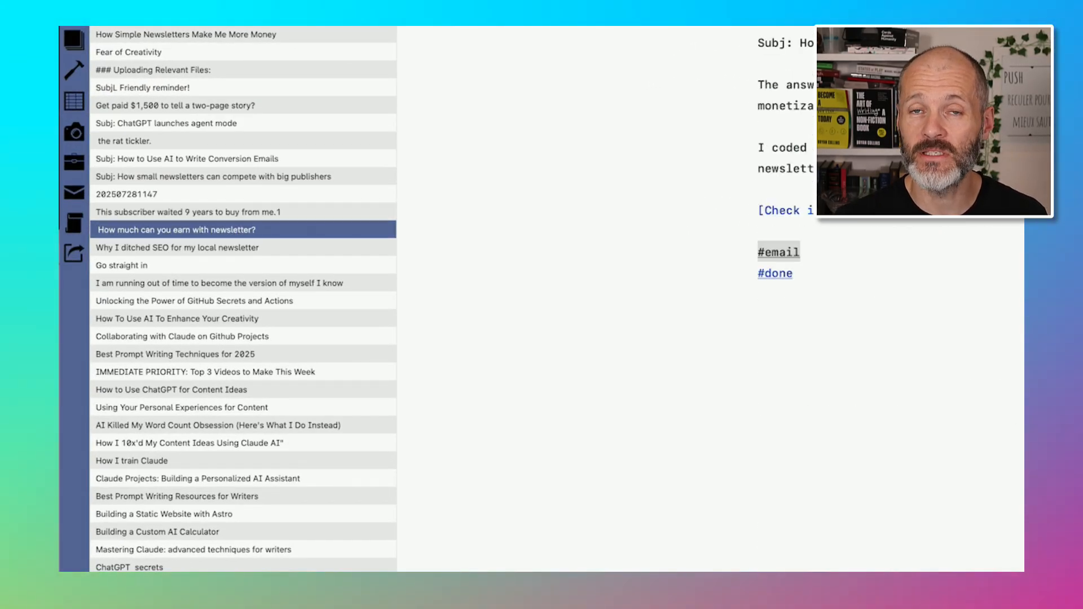
click(176, 318)
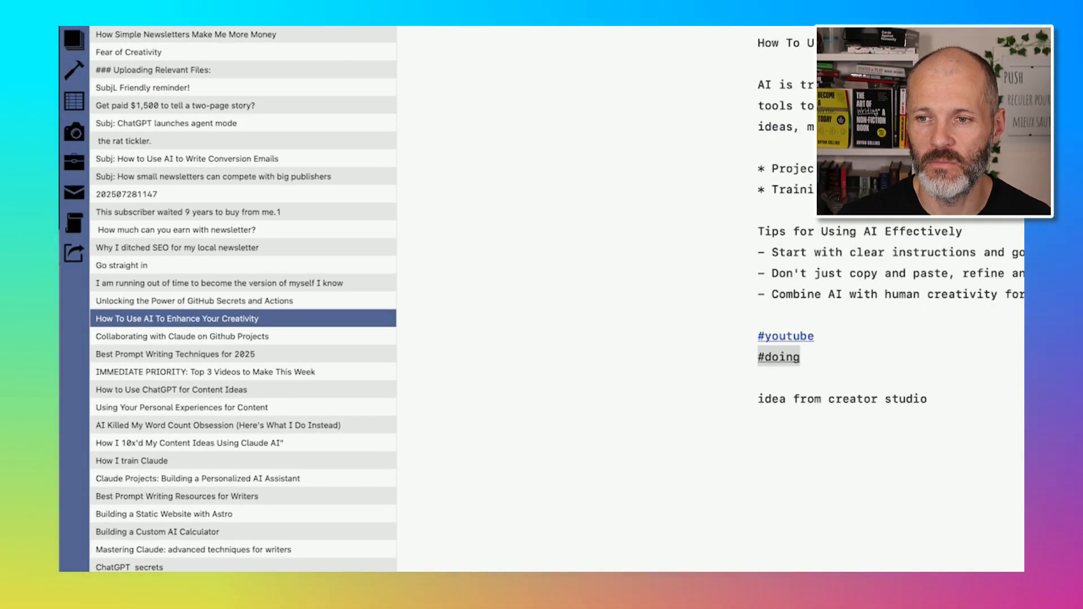
click(157, 532)
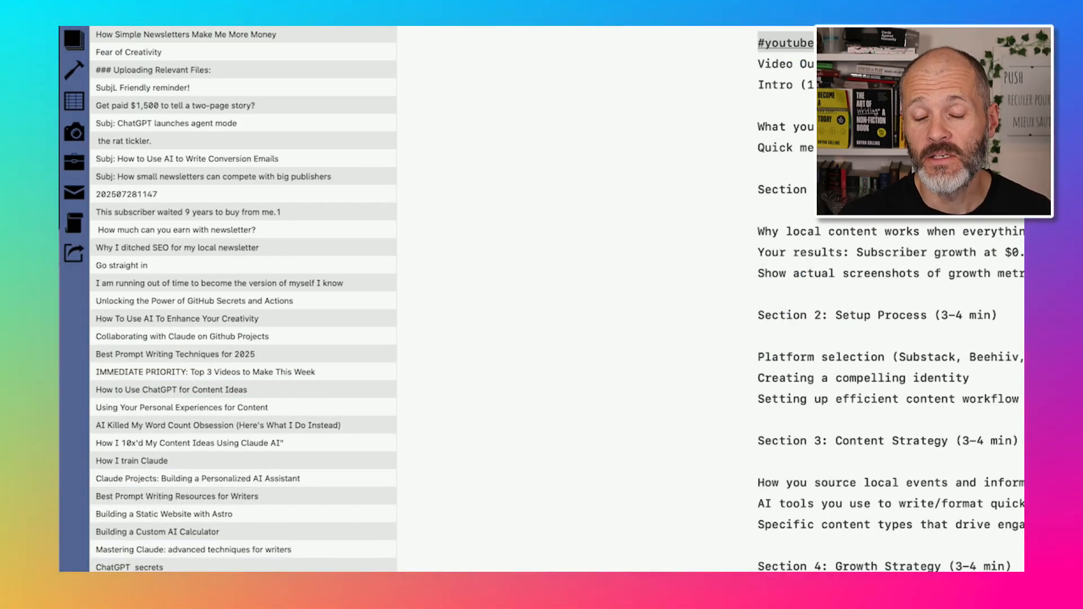
- Show the Building a Static Website with Astro note and move focus to the omnibar
scroll(down, 3)
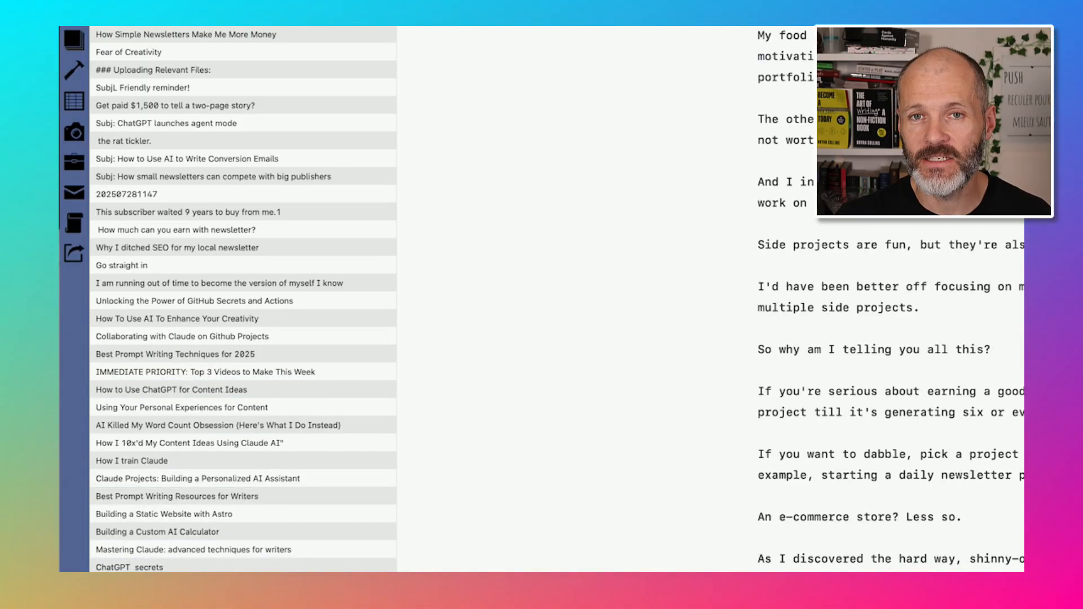
click(163, 515)
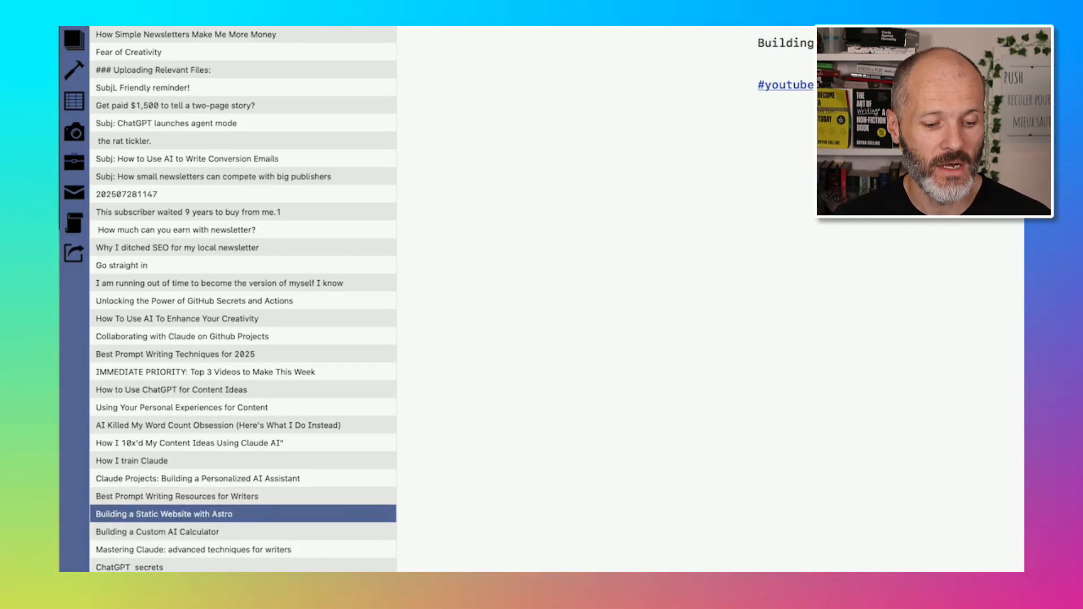
key(tab)
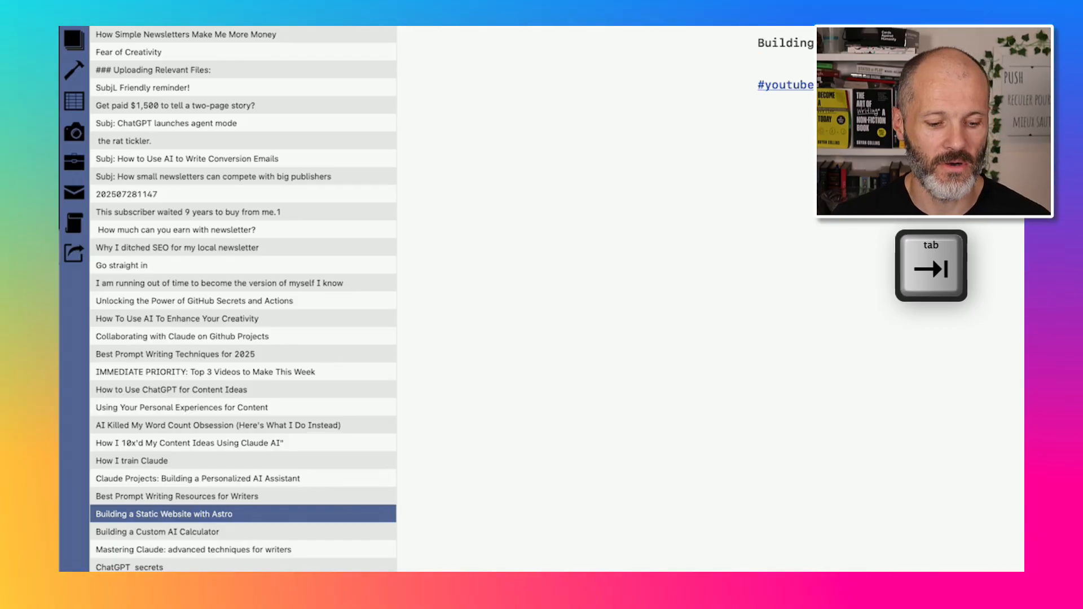
key(tab)
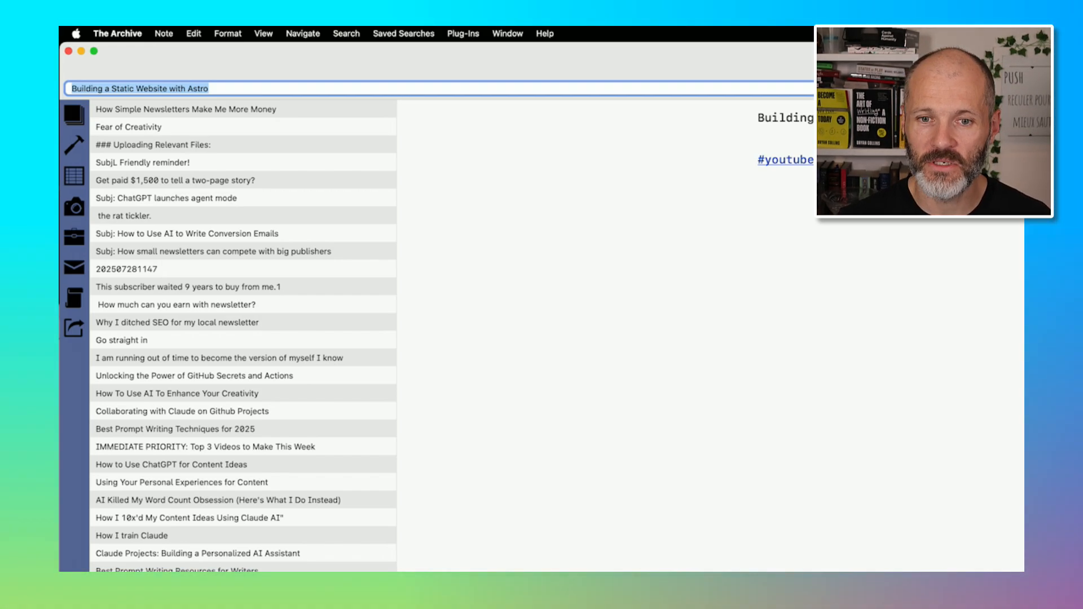
- Search the omnibar and open the cold emails into hot subscribers note, then clear the search
text(lovable ai Tutorial)
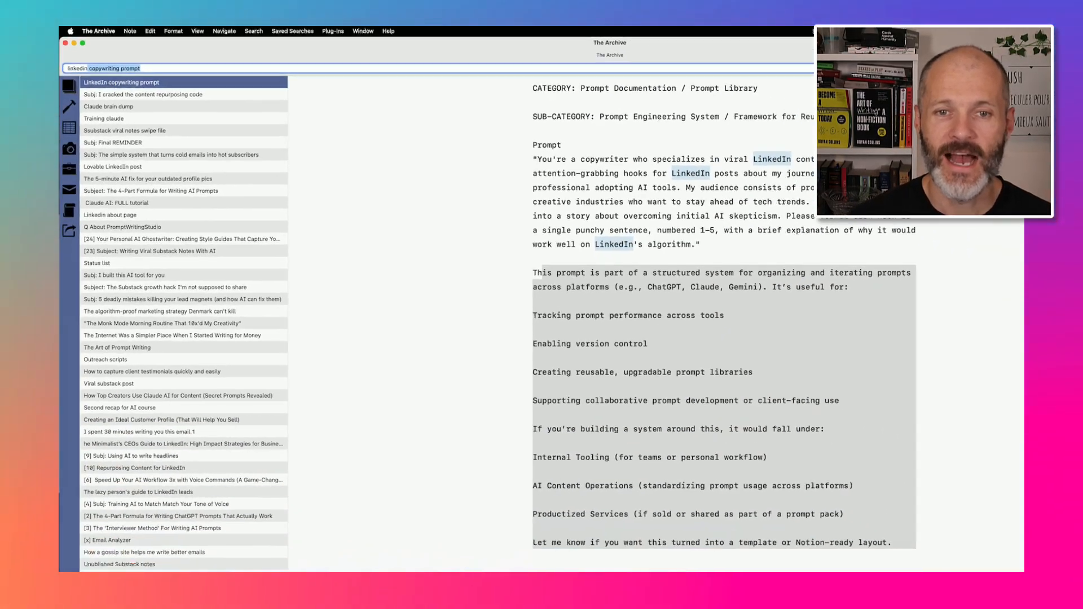
click(124, 117)
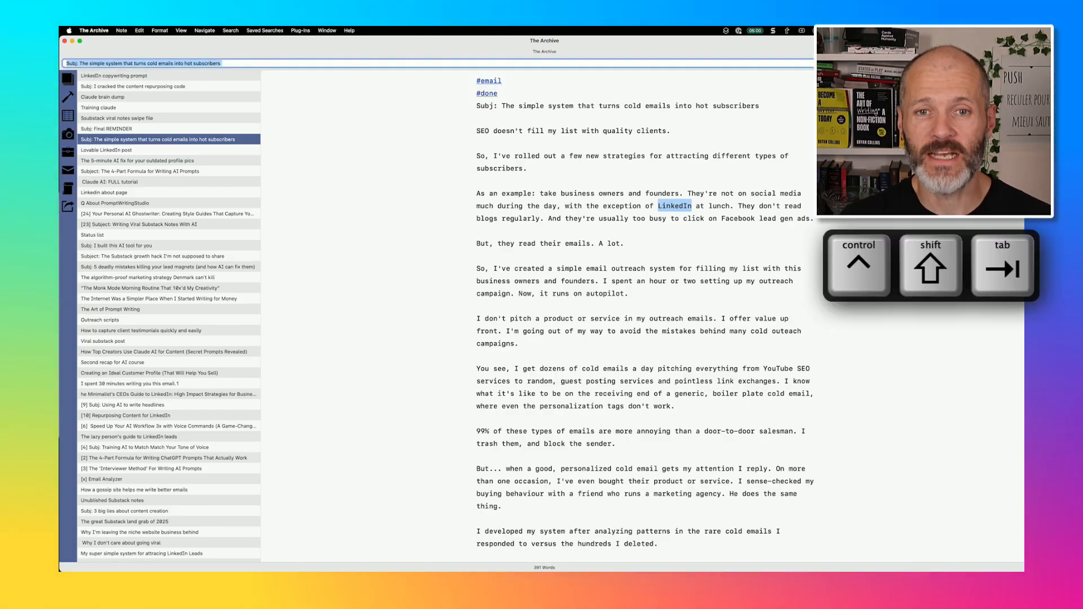
click(103, 192)
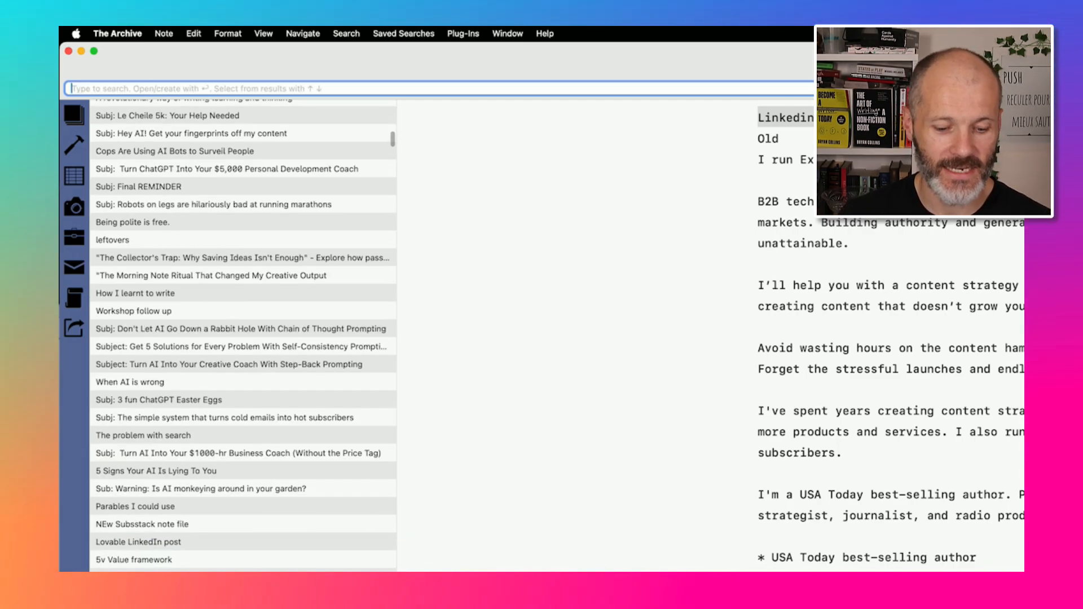
- Enter 'my first idea' in the omnibar and open the top matching note
text(my f)
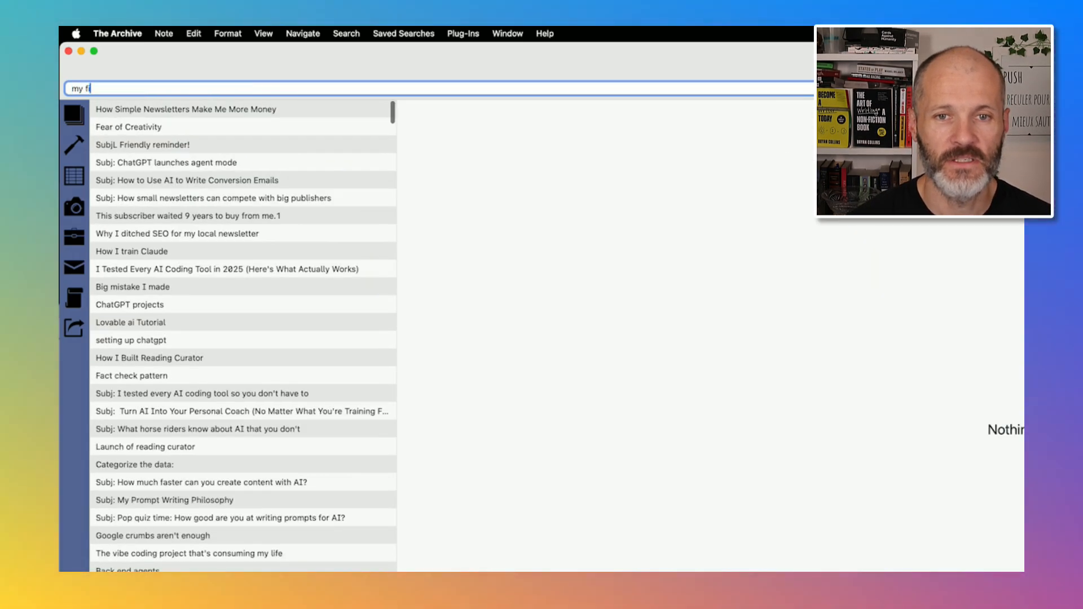
text(rst idea)
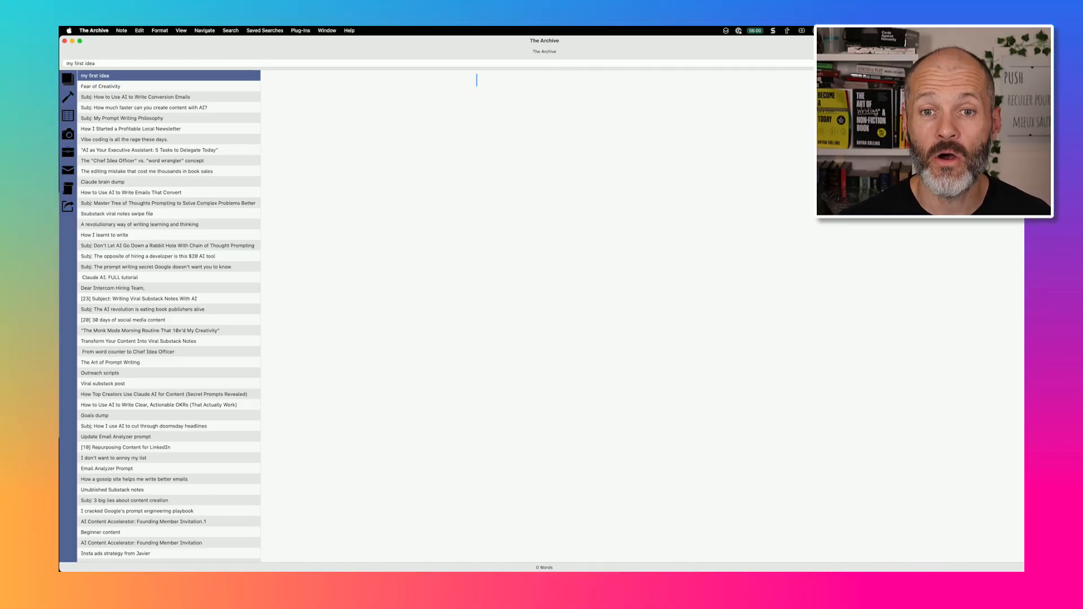
click(122, 117)
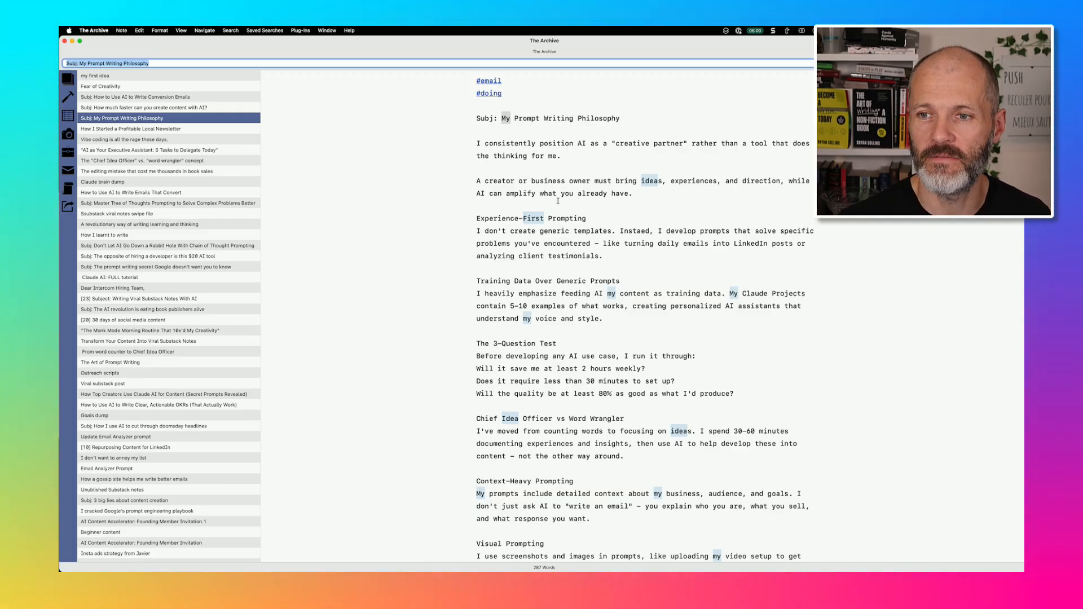
- Read the vibe coding and AI Executive Assistant notes and select the Priority Management line
click(122, 139)
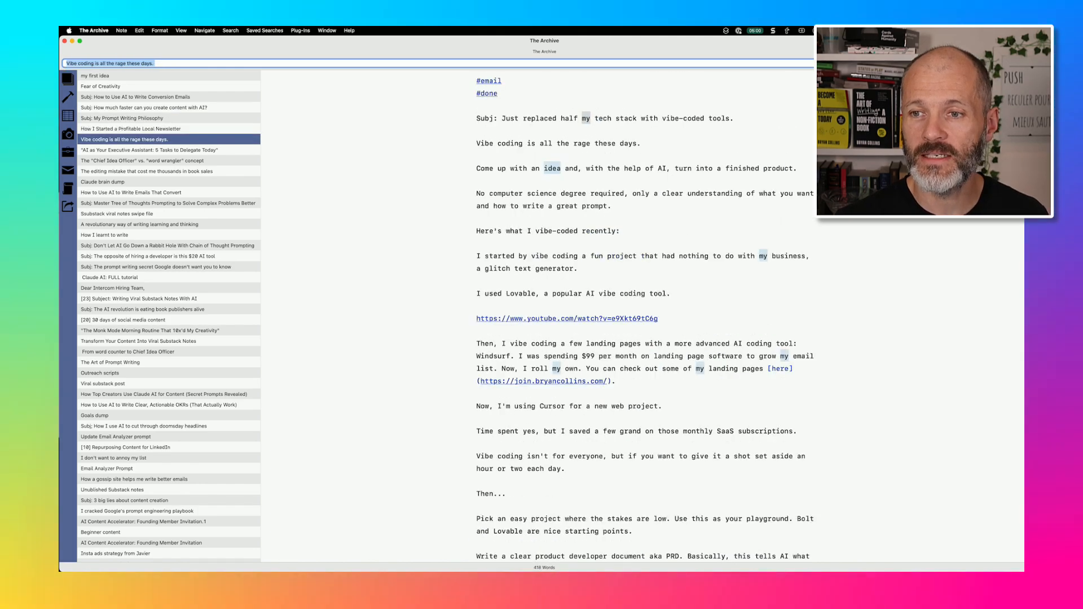
click(149, 150)
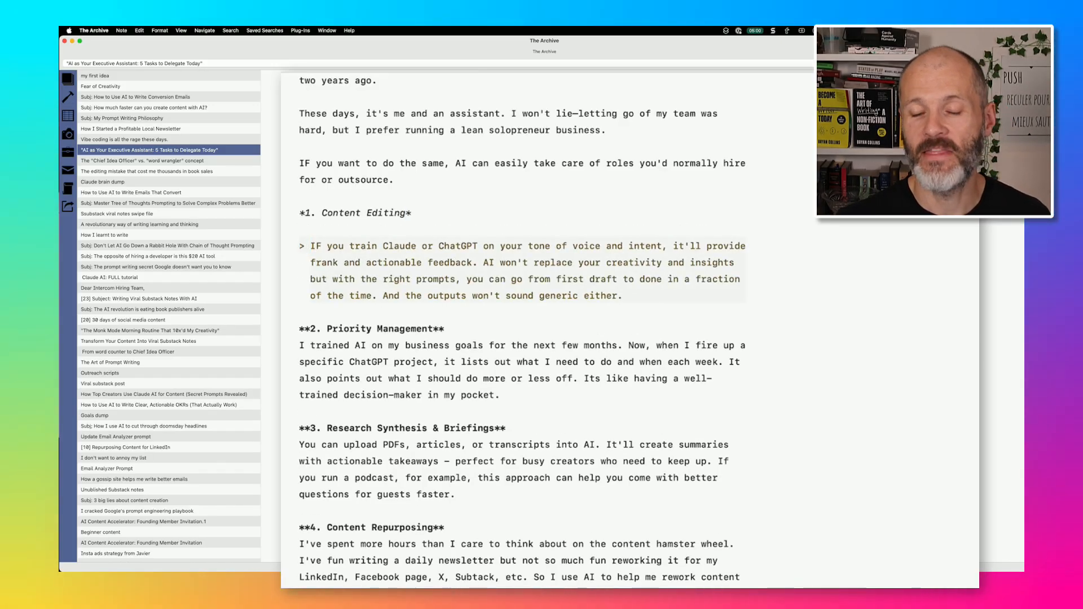
drag(312, 246, 622, 296)
text(#### )
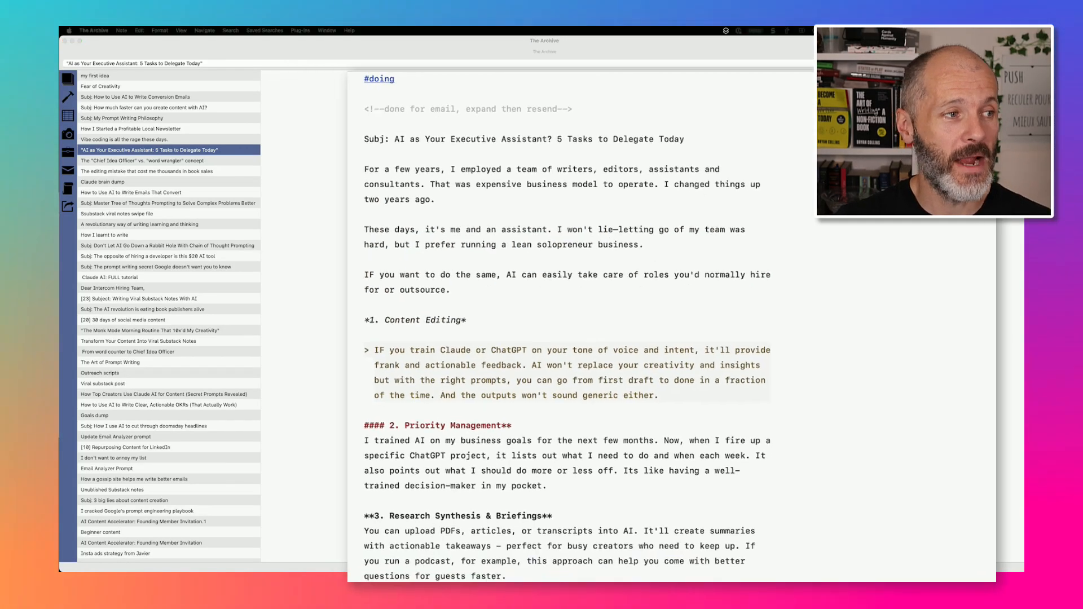
scroll(down, 3)
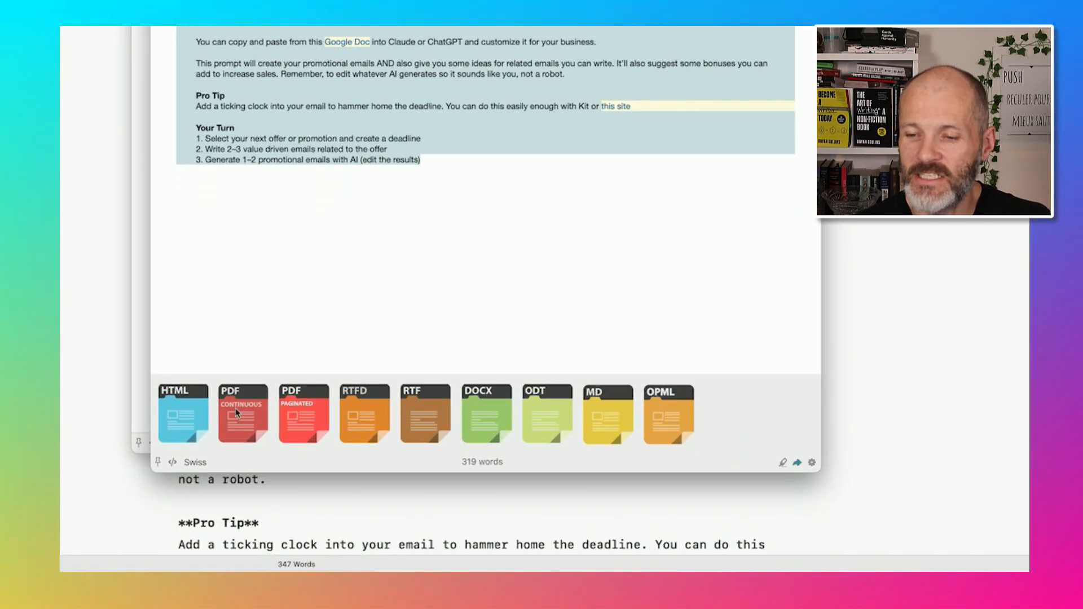
mouse_move(346, 353)
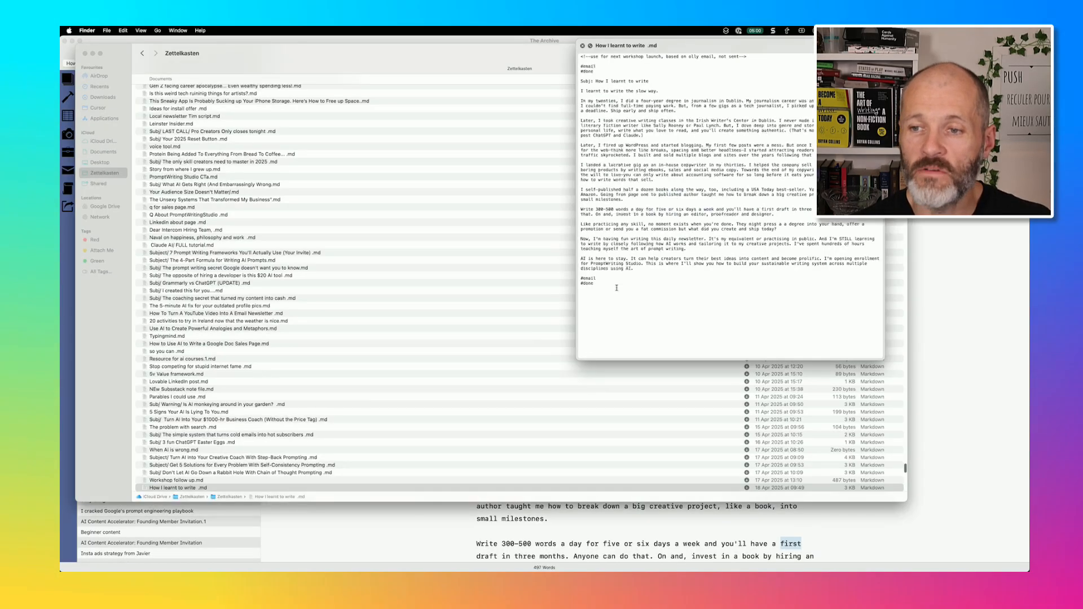
- Read the Dear Intercom Hiring Team note, then filter to notes tagged #email #doing
key(cmd+a)
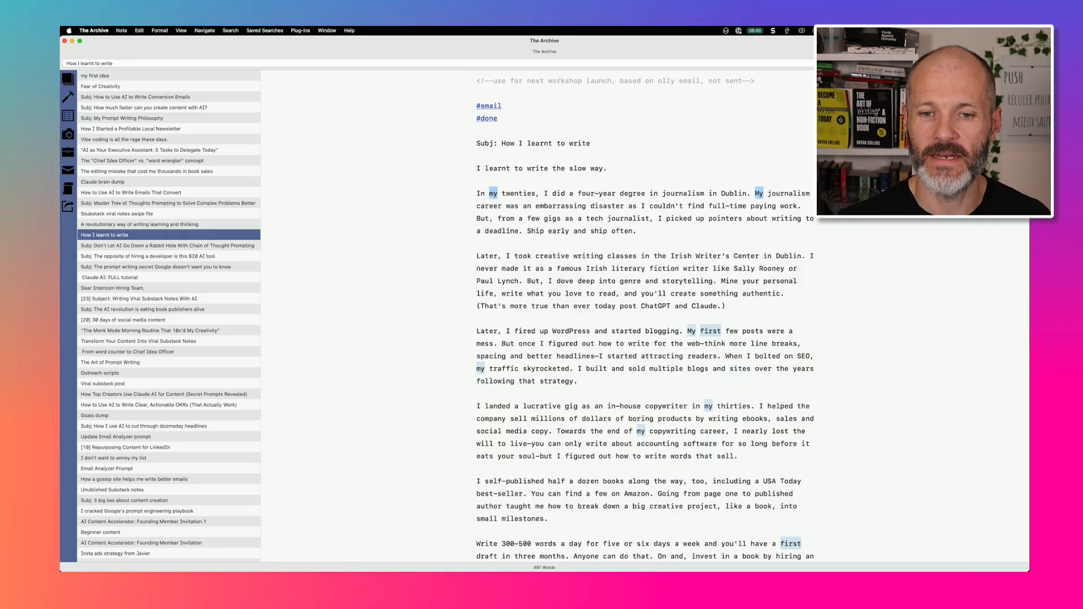
click(112, 288)
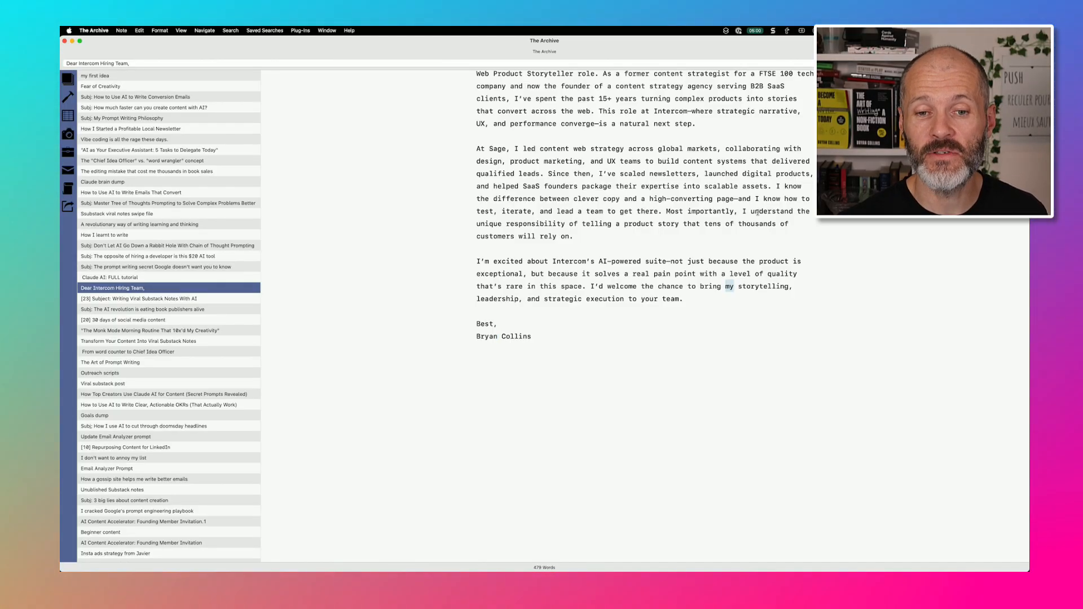
click(142, 309)
text(#email #doing)
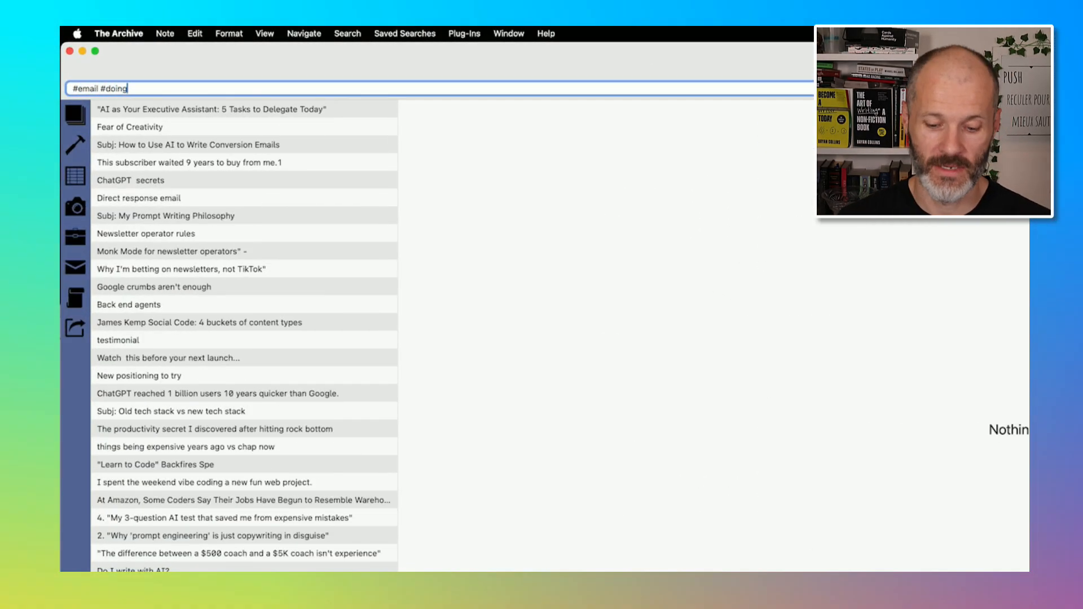
- Read the Fear of Creativity, prompt philosophy, newsletters vs TikTok, back end agents and next launch notes
click(128, 127)
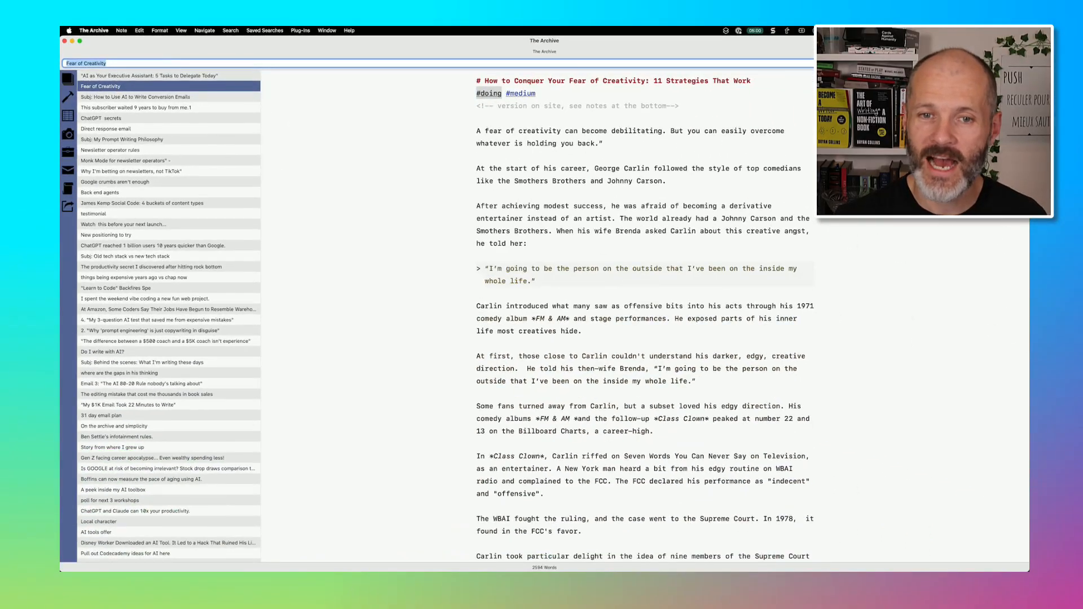
click(123, 139)
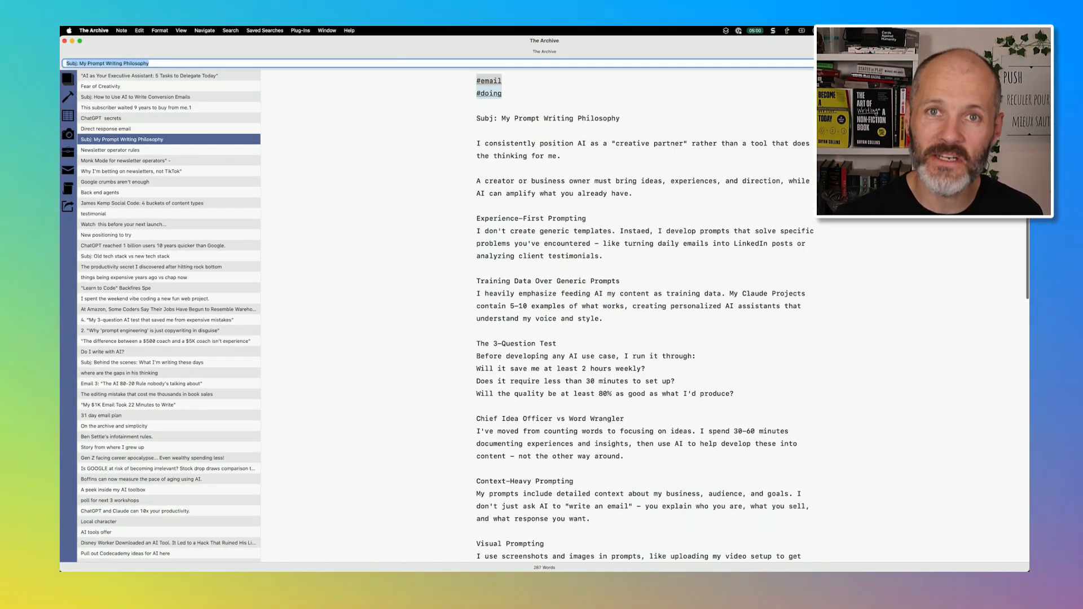
click(130, 170)
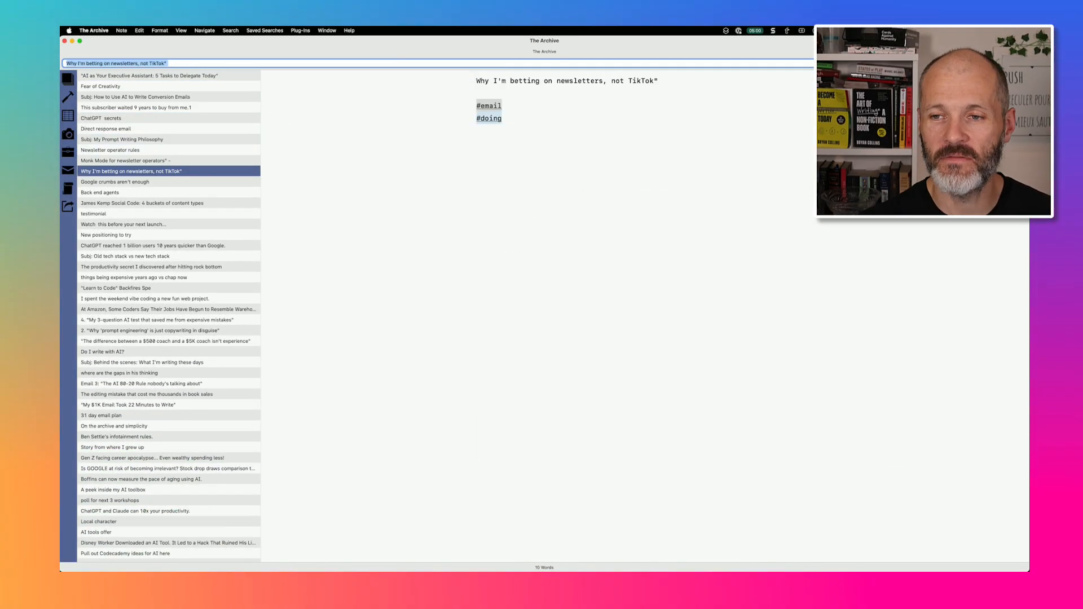
click(99, 192)
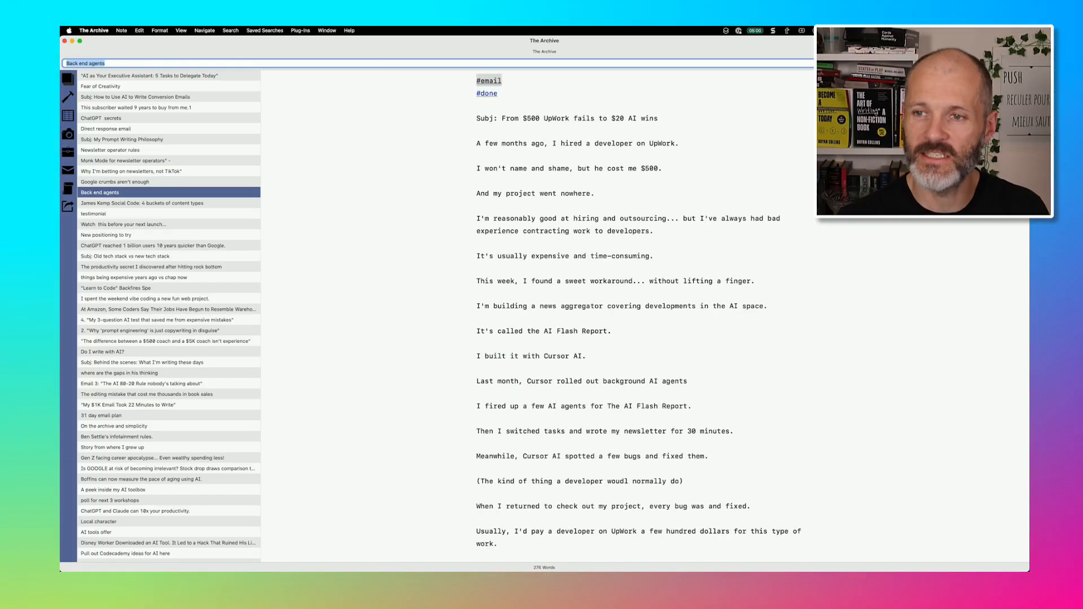
click(94, 213)
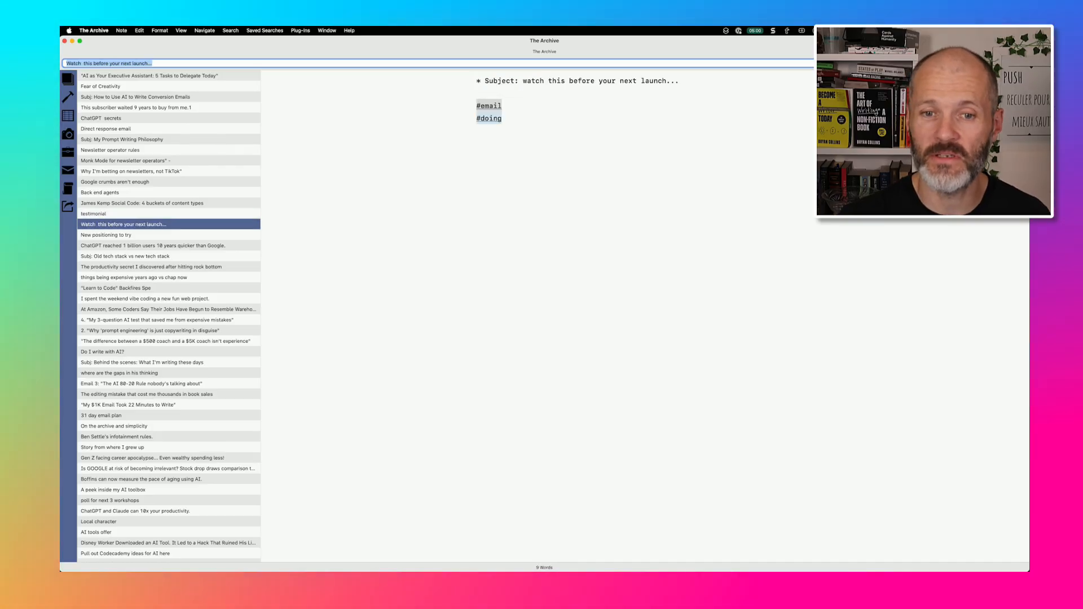
- Read the positioning, ChatGPT users and productivity notes, then bring up Edit Saved Searches
click(106, 235)
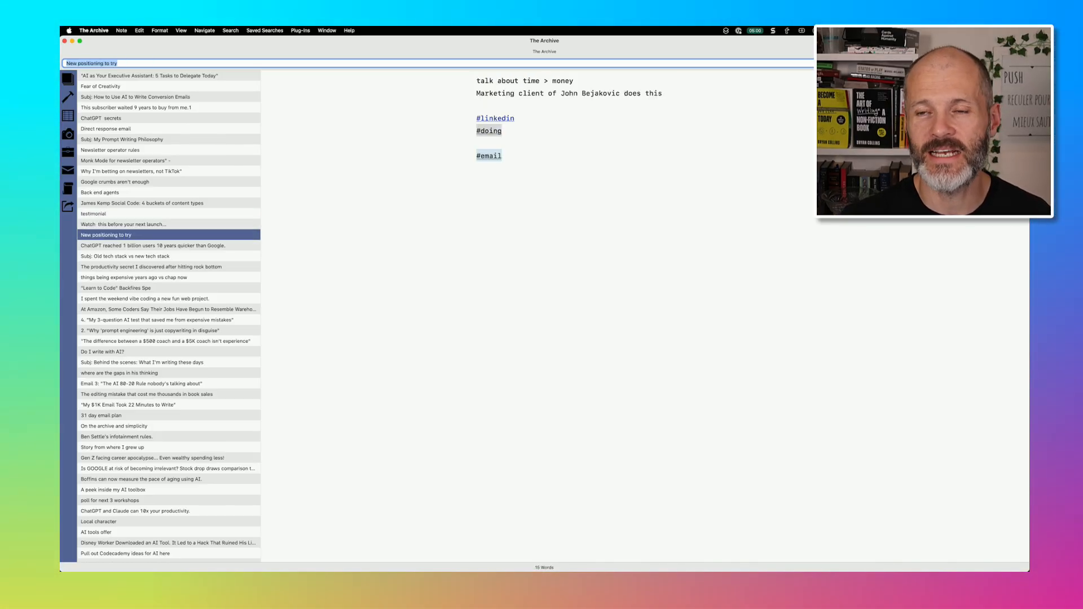
click(153, 245)
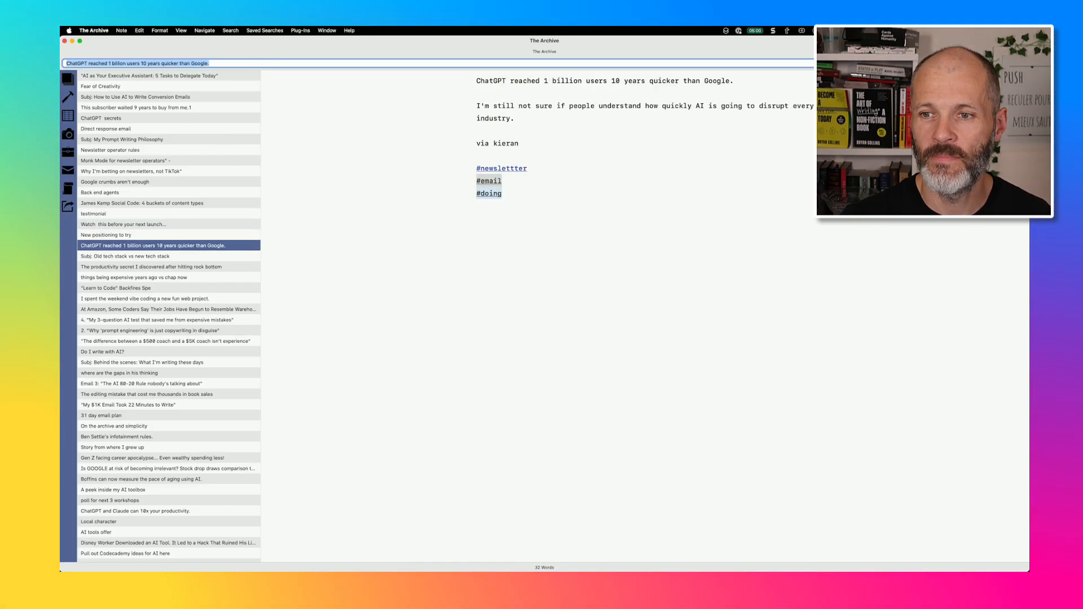
click(152, 267)
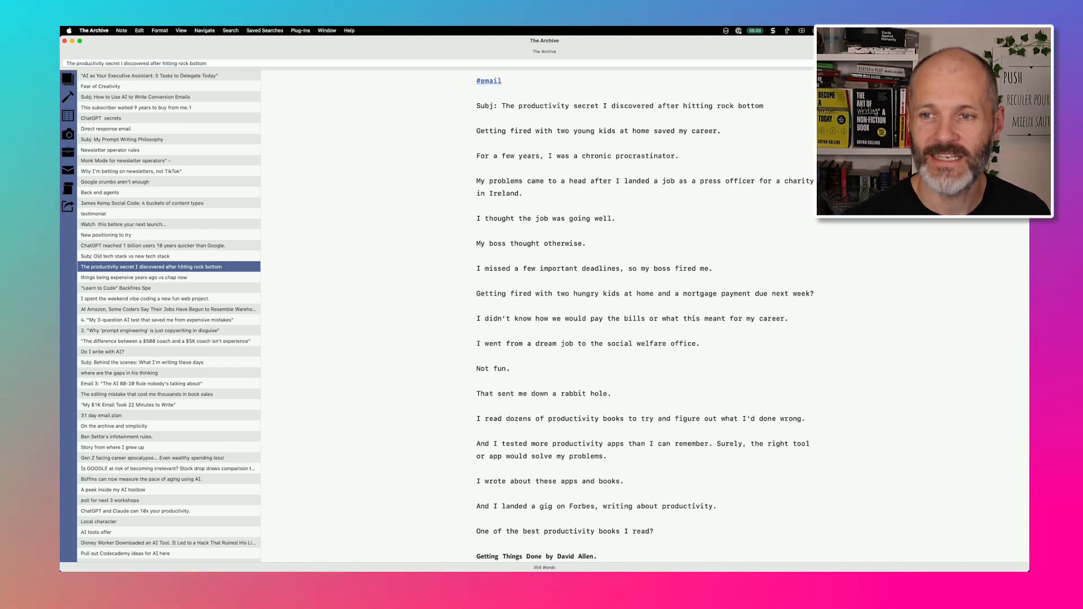
scroll(down, 3)
text(#email #doing)
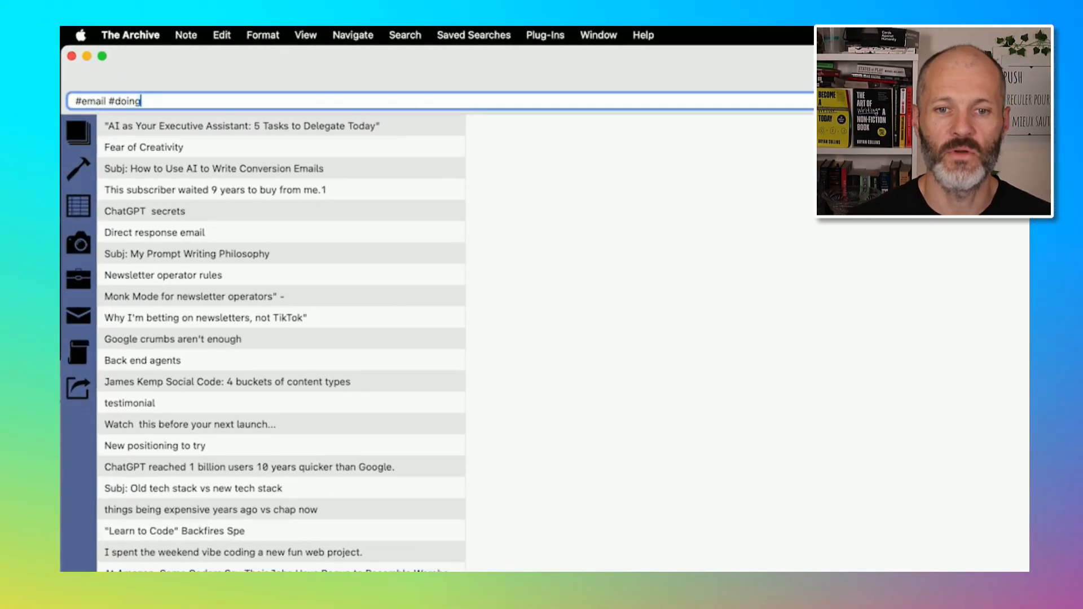
mouse_move(78, 280)
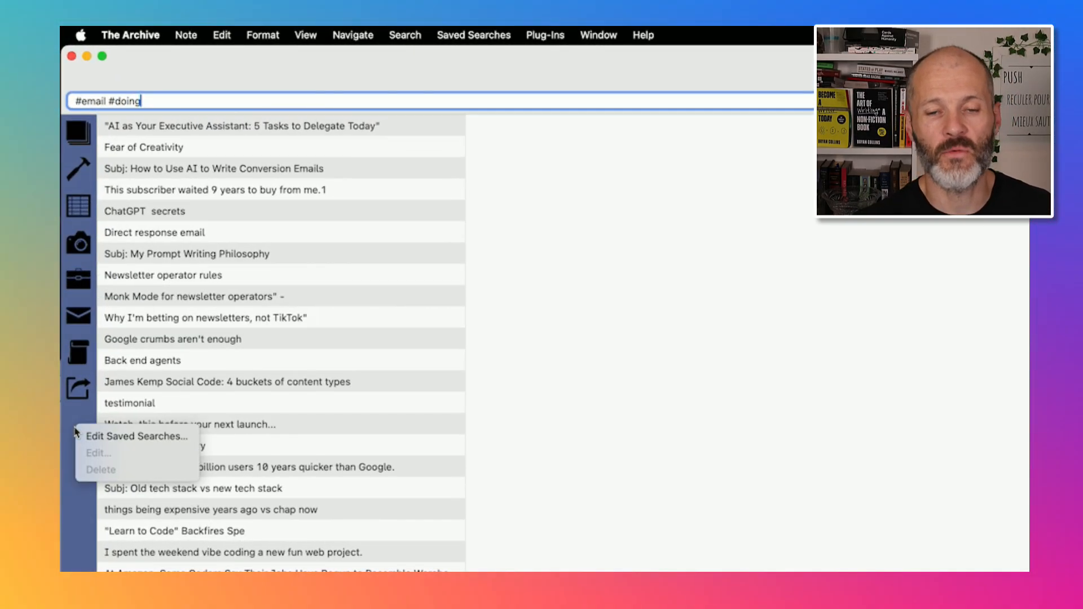
click(136, 436)
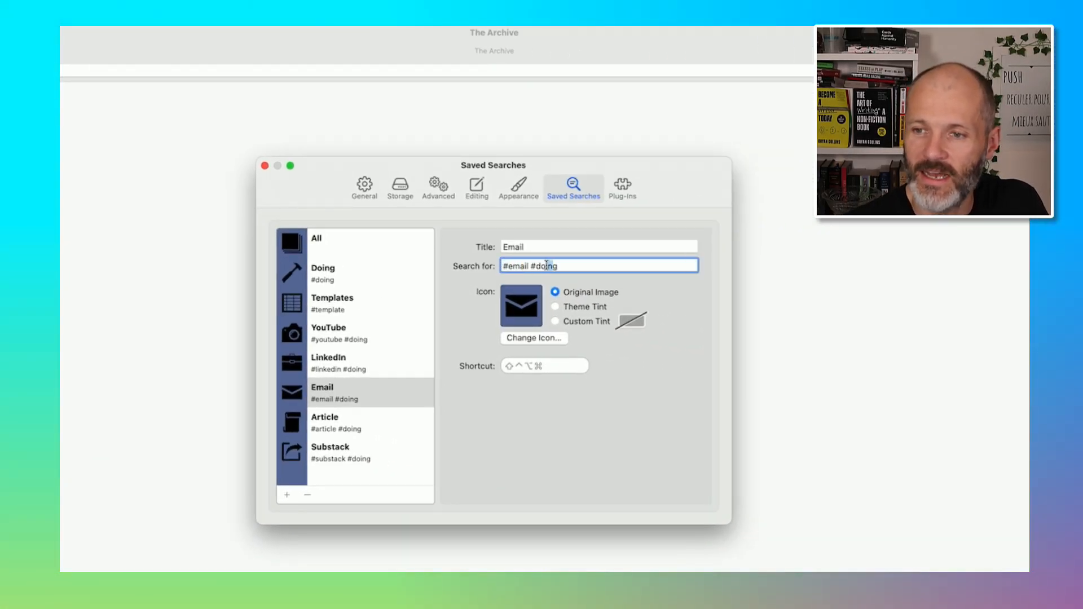
- Close the settings and switch to #linkedin #doing notes, reading the wedding suit and business content notes
click(533, 338)
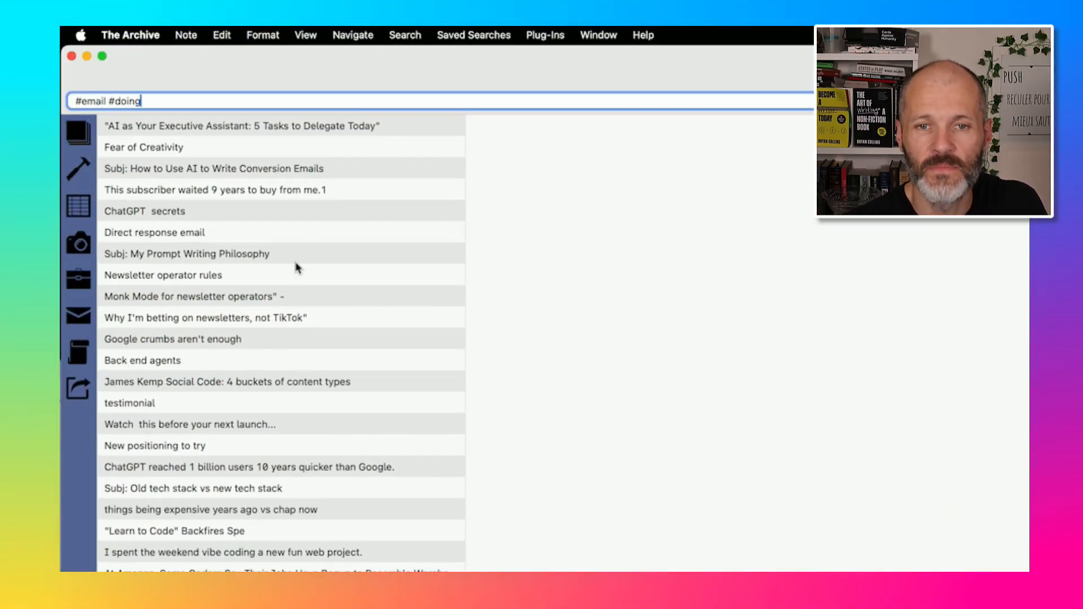
click(204, 317)
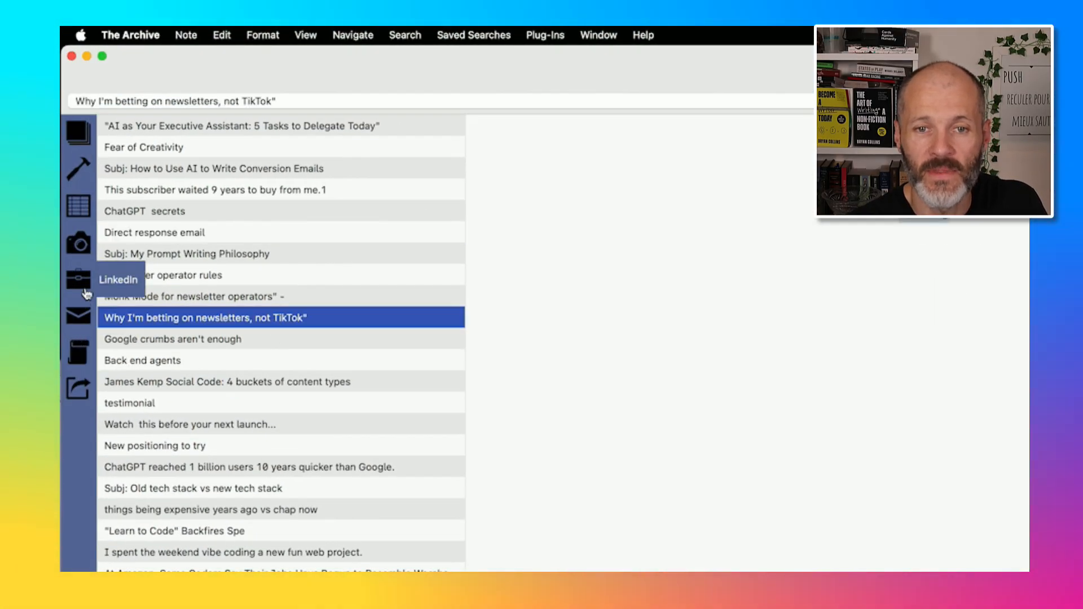
text(#linkedin #doing)
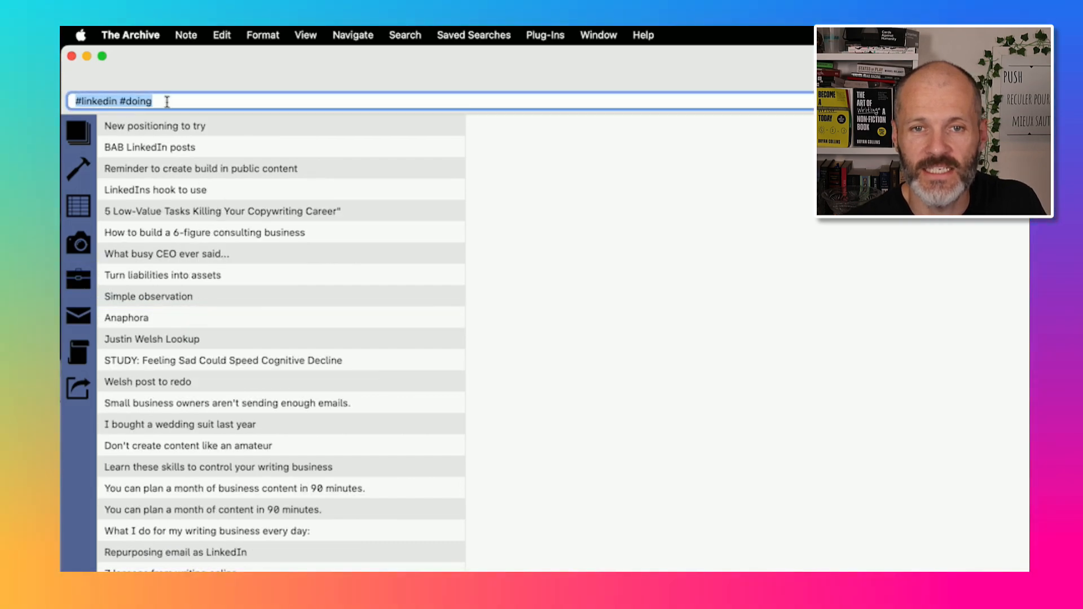
click(180, 425)
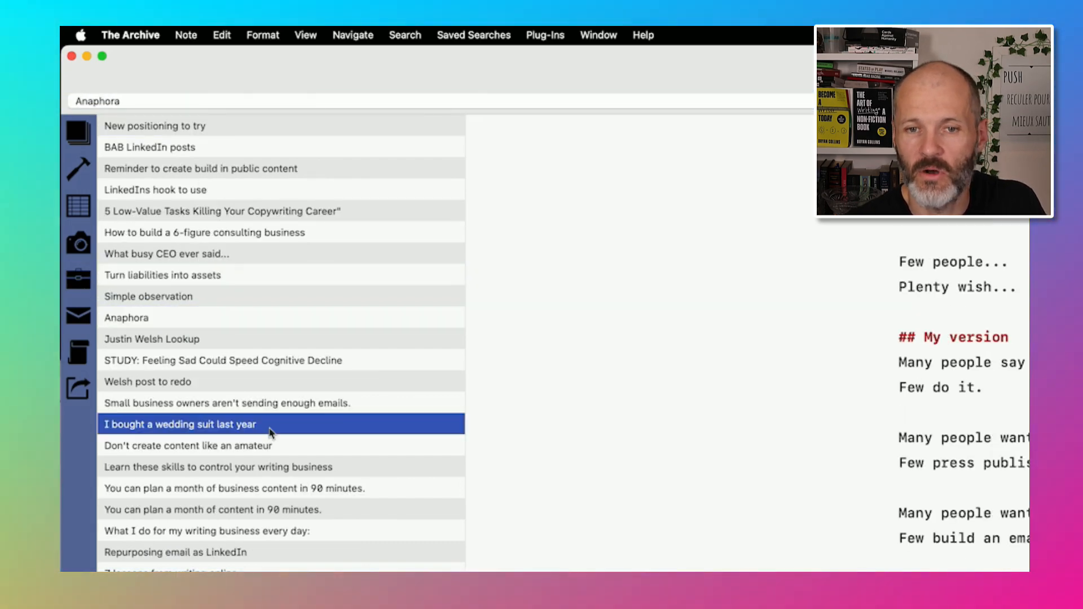
click(235, 489)
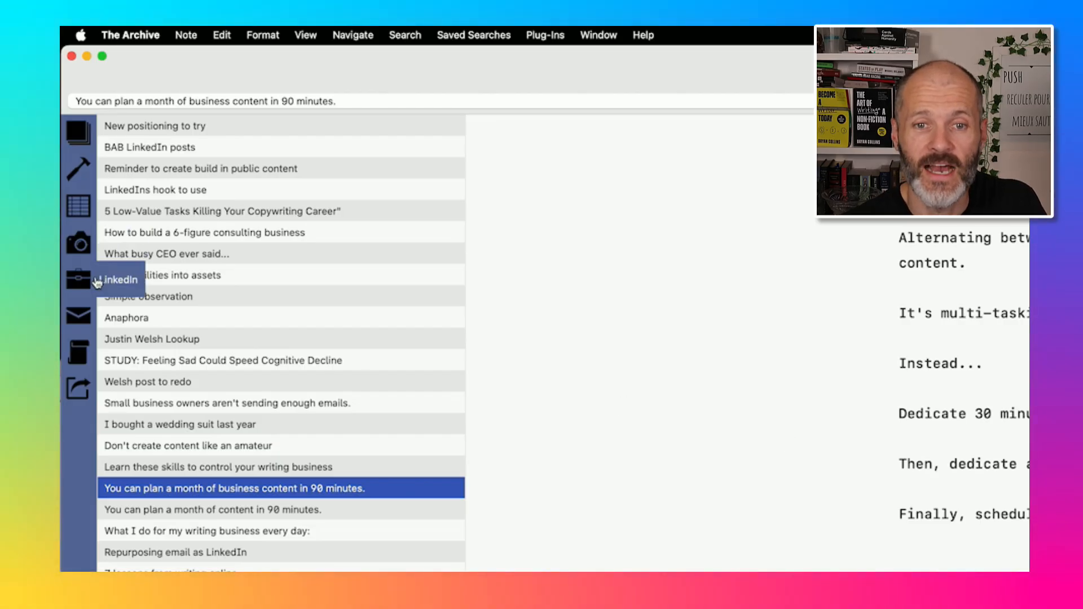
mouse_move(78, 170)
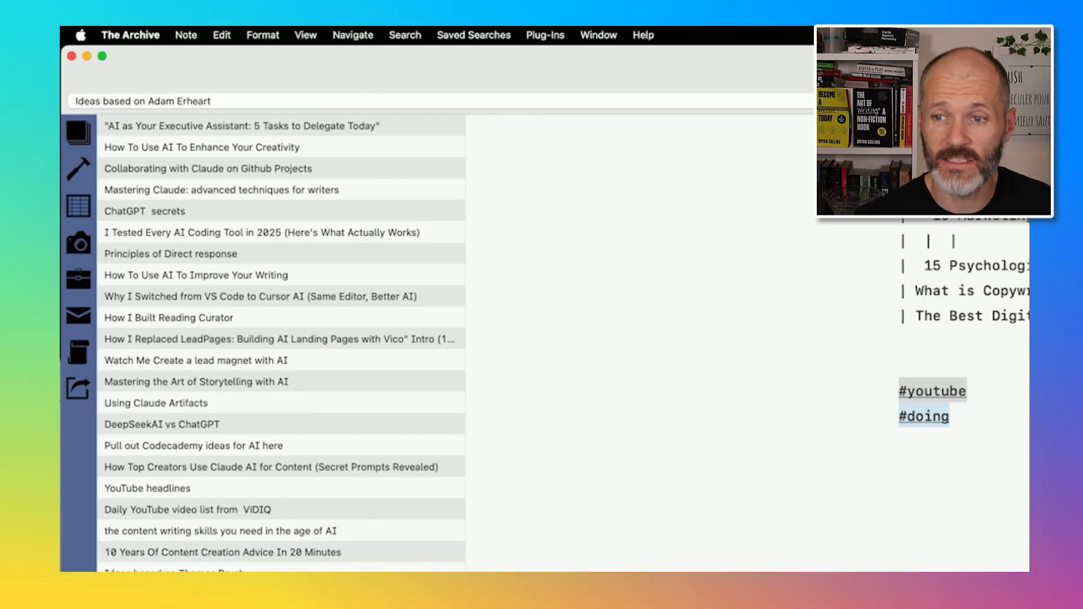
- Read the content writing and Codecademy notes, ending on Why I Switched from VS Code to Cursor AI
click(220, 531)
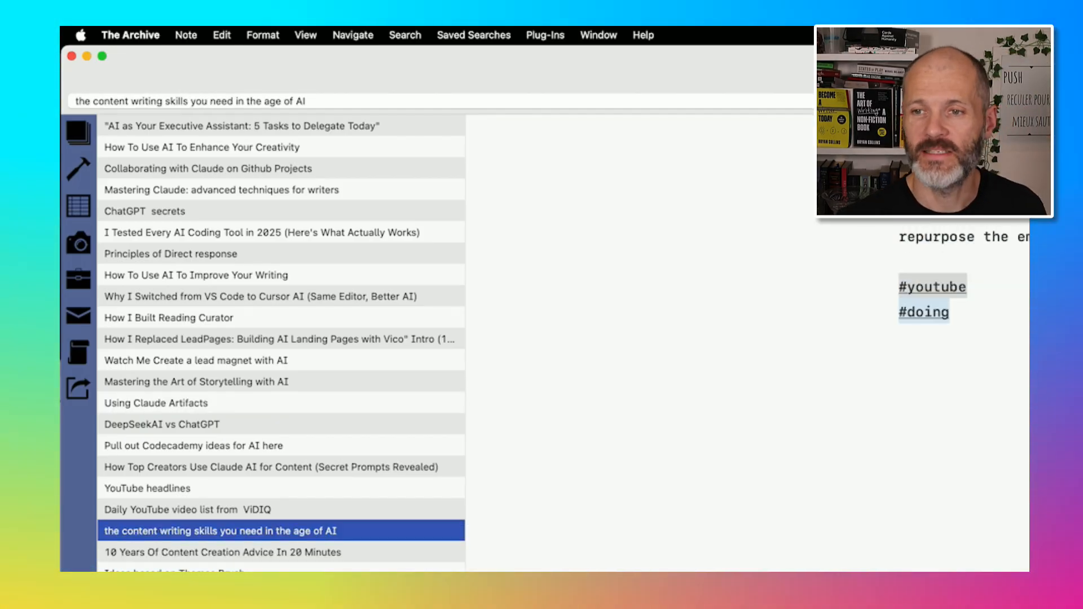
click(193, 446)
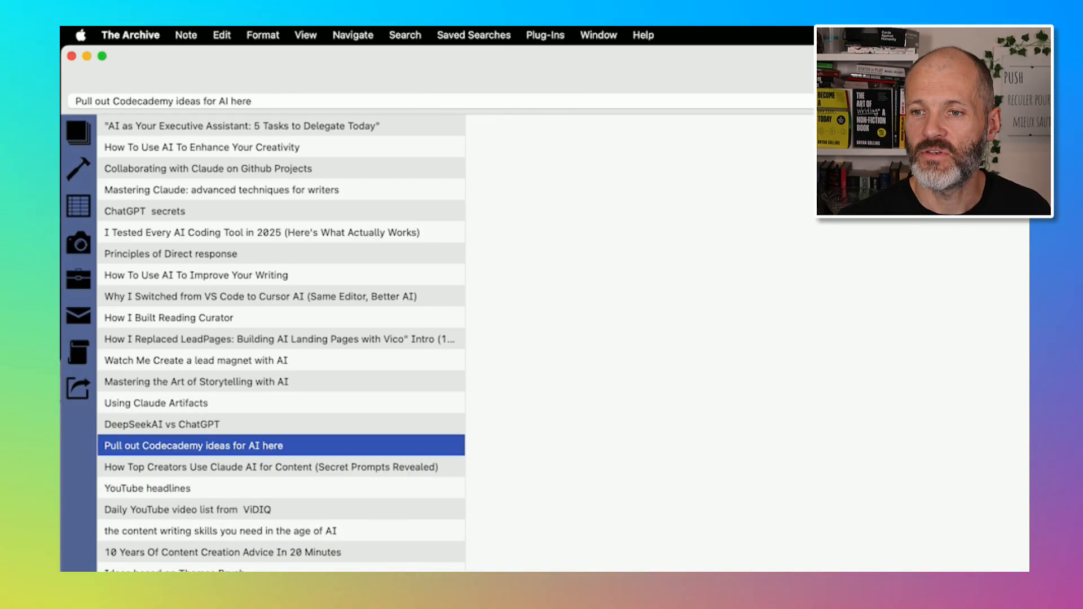
click(196, 381)
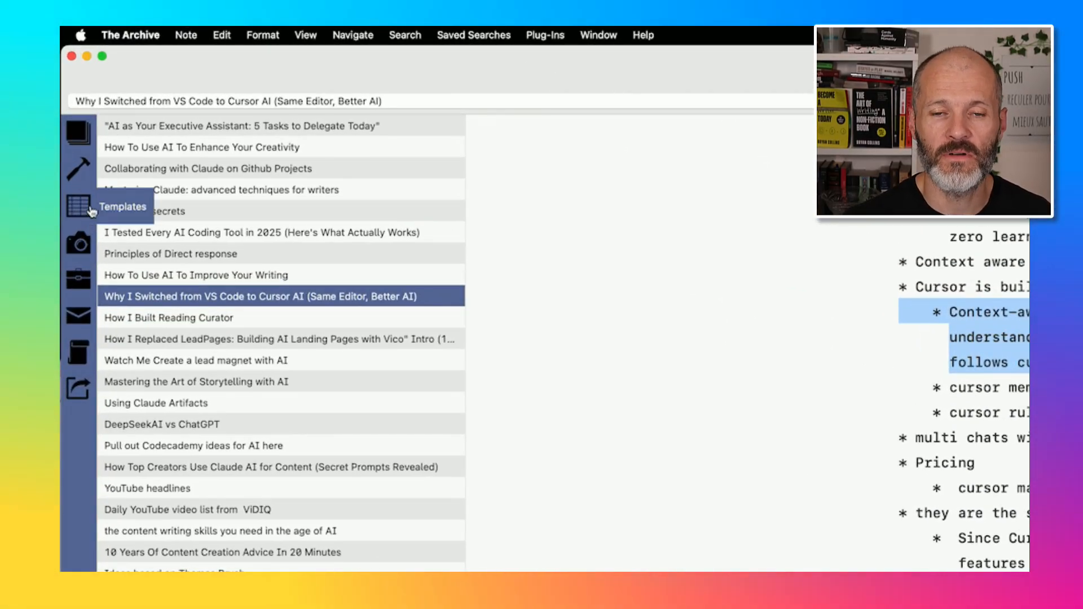
mouse_move(79, 131)
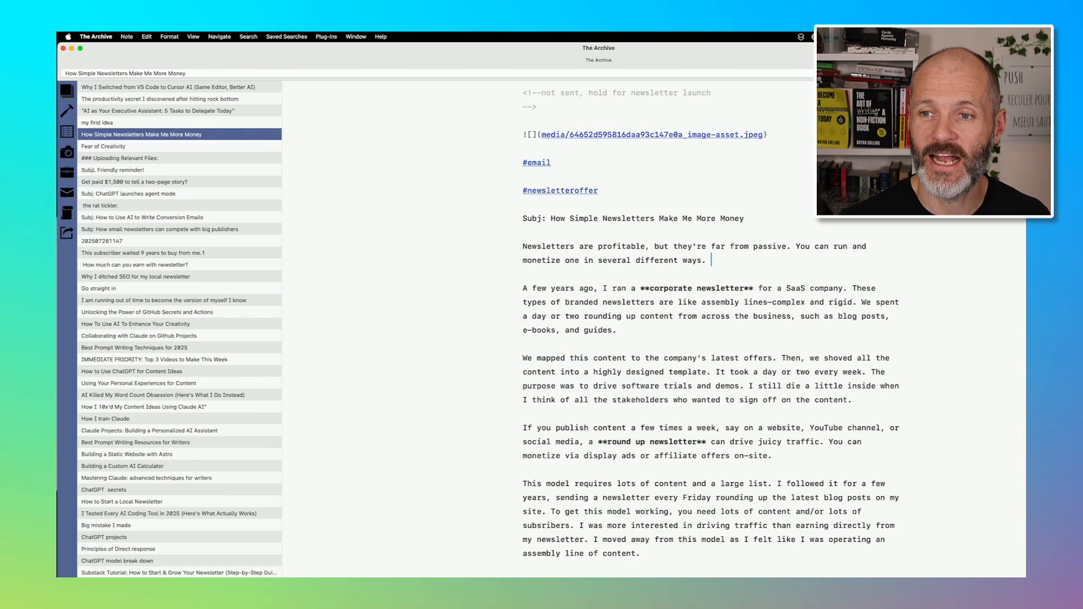
- Reveal the Rolls-Royce advert image in the media folder, view it and close the preview
double_click(756, 134)
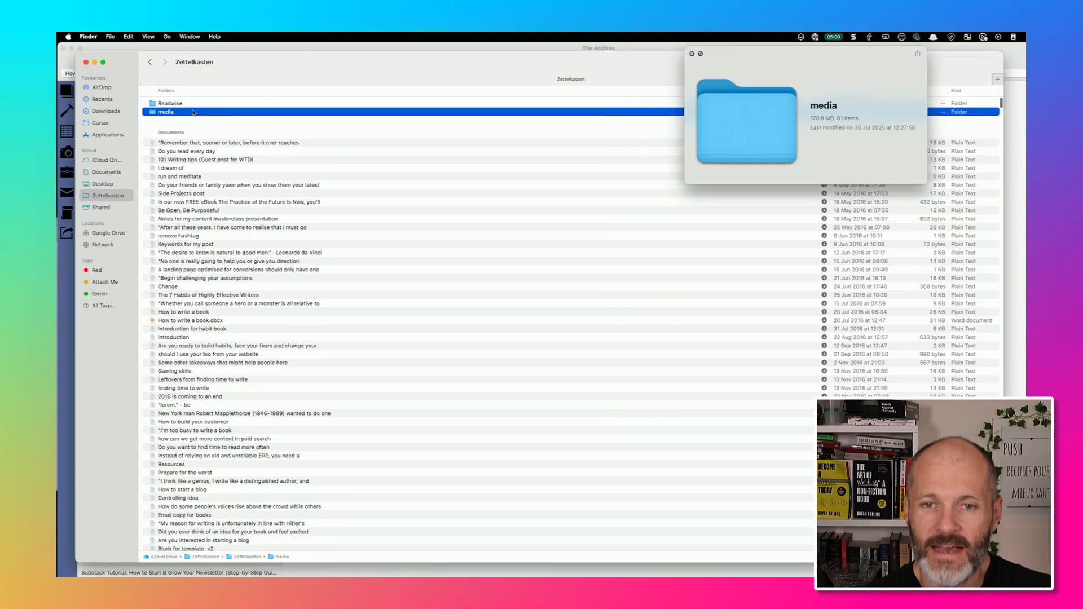
double_click(164, 112)
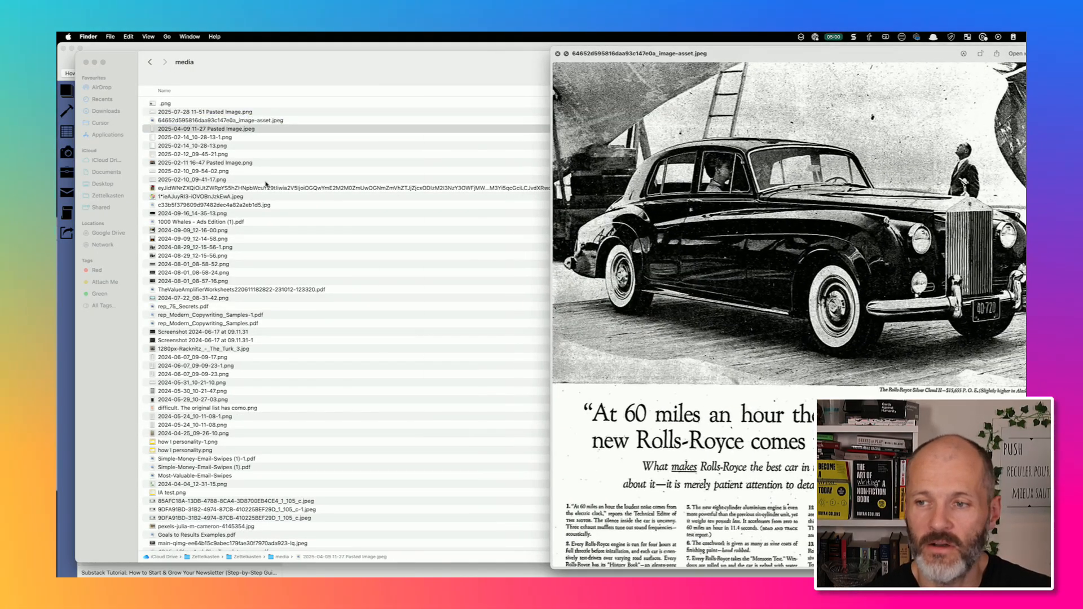
click(204, 162)
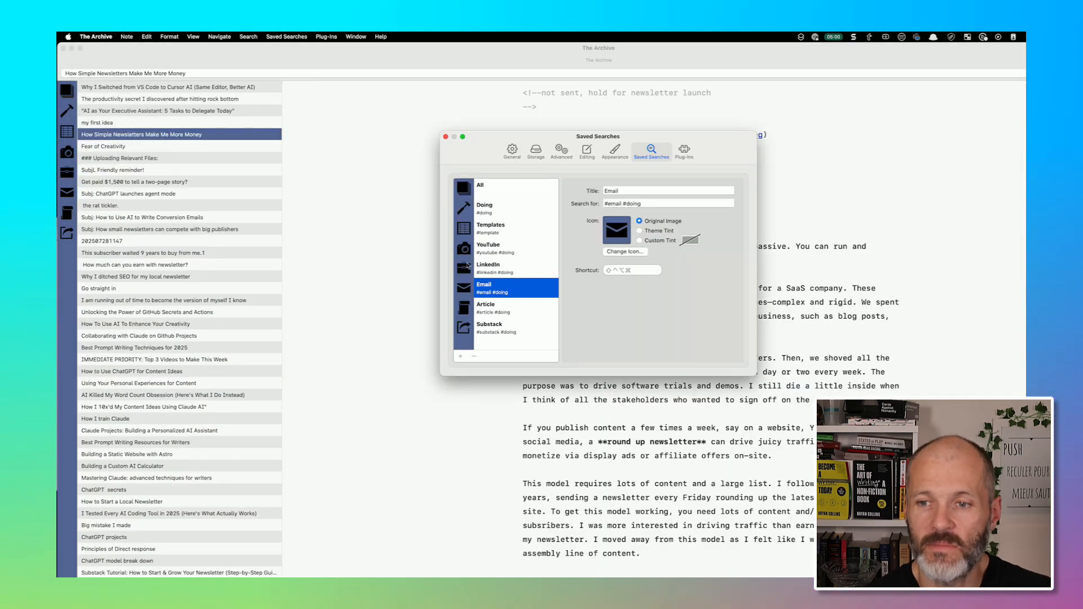
- View the general and note storage settings pointing to the media folder, then dismiss the preferences window
click(511, 149)
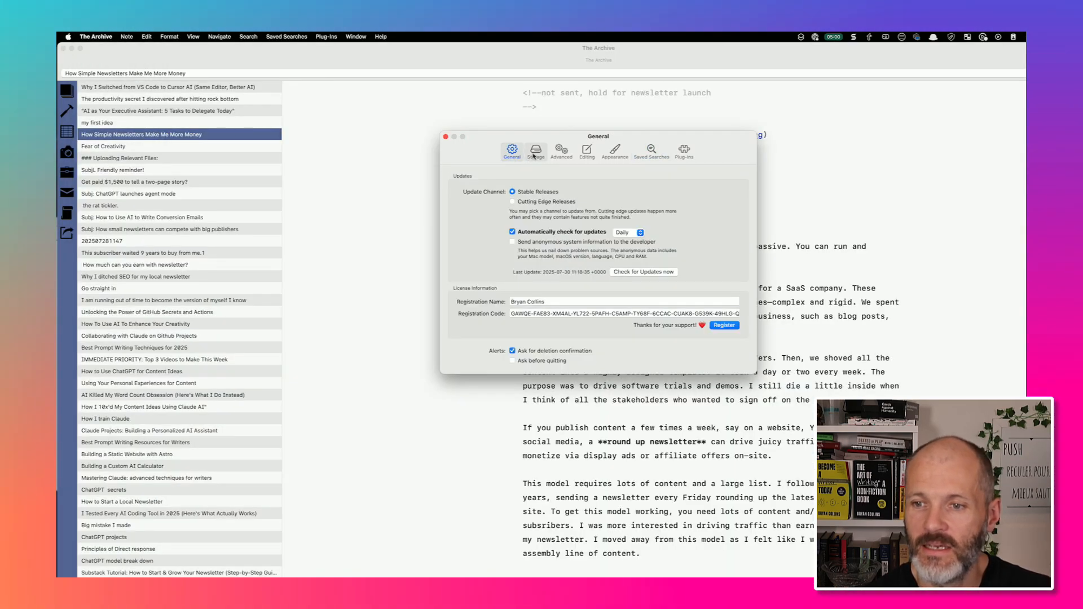
click(535, 149)
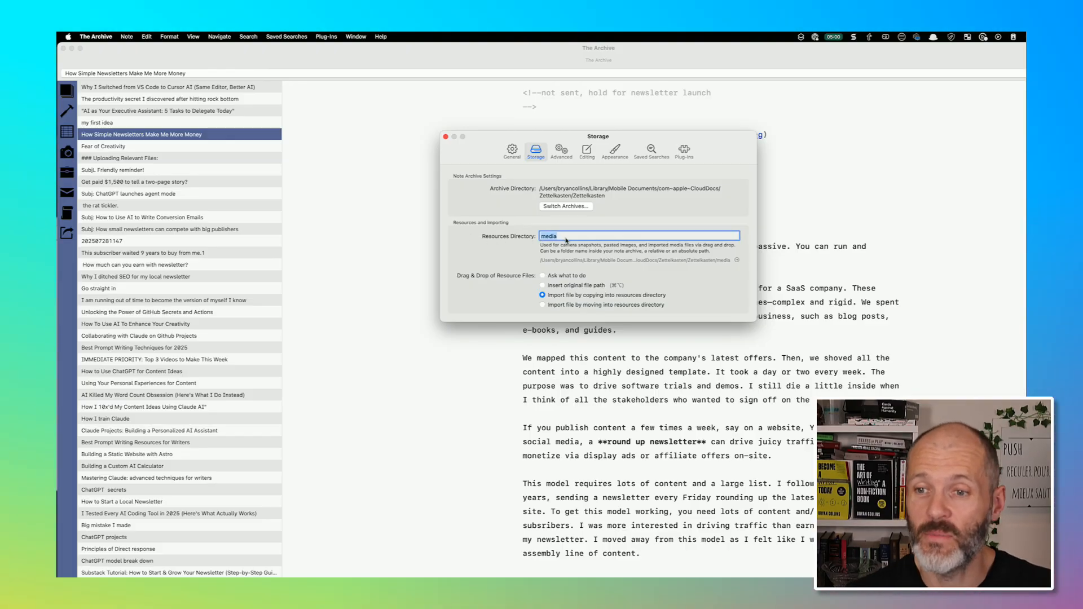
mouse_move(531, 220)
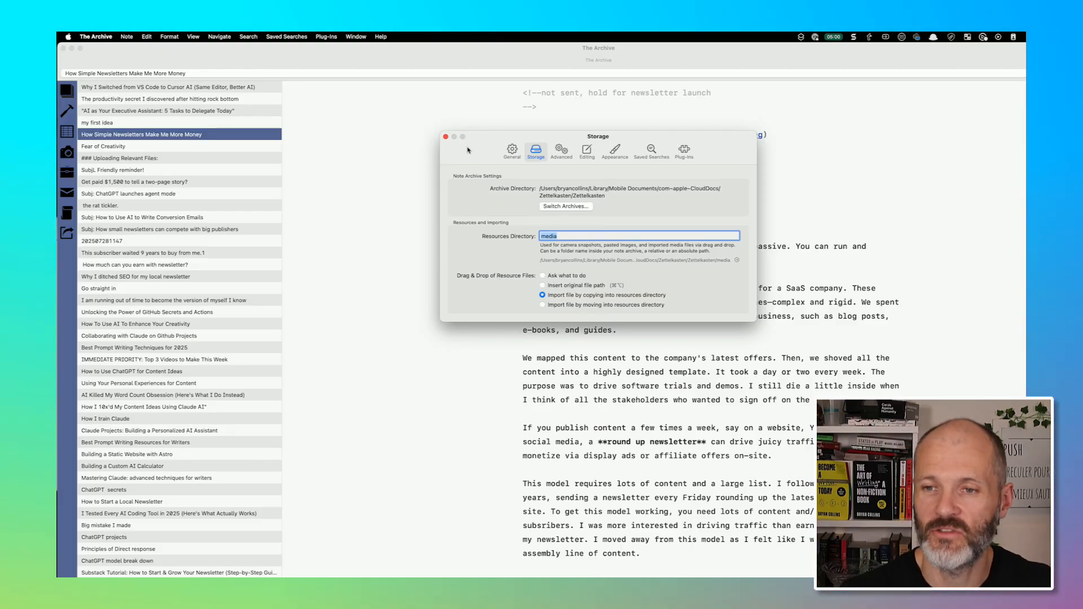
click(446, 136)
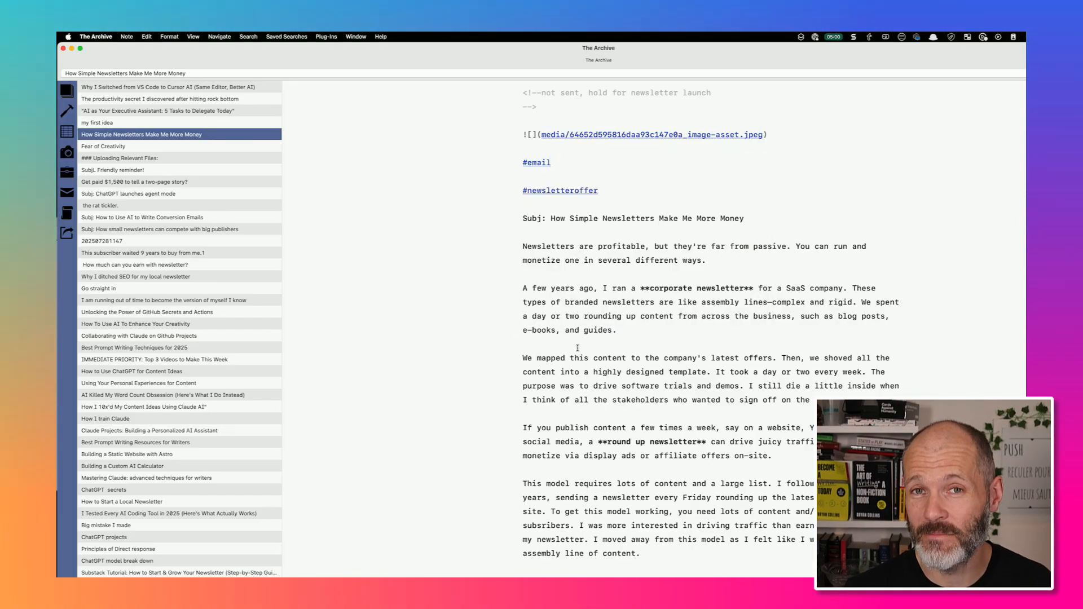
click(524, 345)
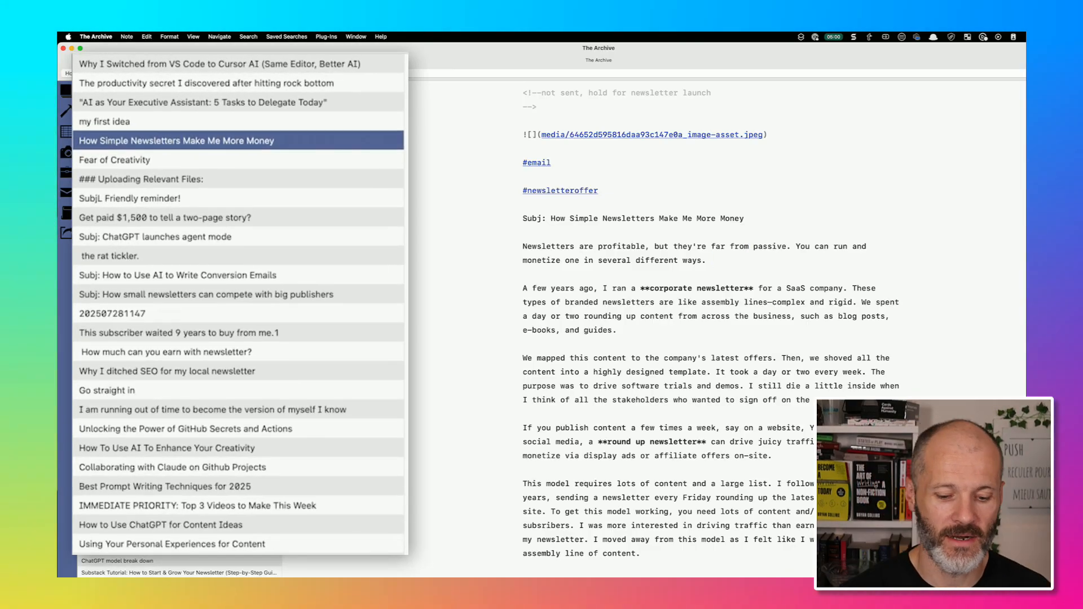
- Step through notes from Uploading Relevant Files down to How I 10x'd My Content Ideas
click(140, 179)
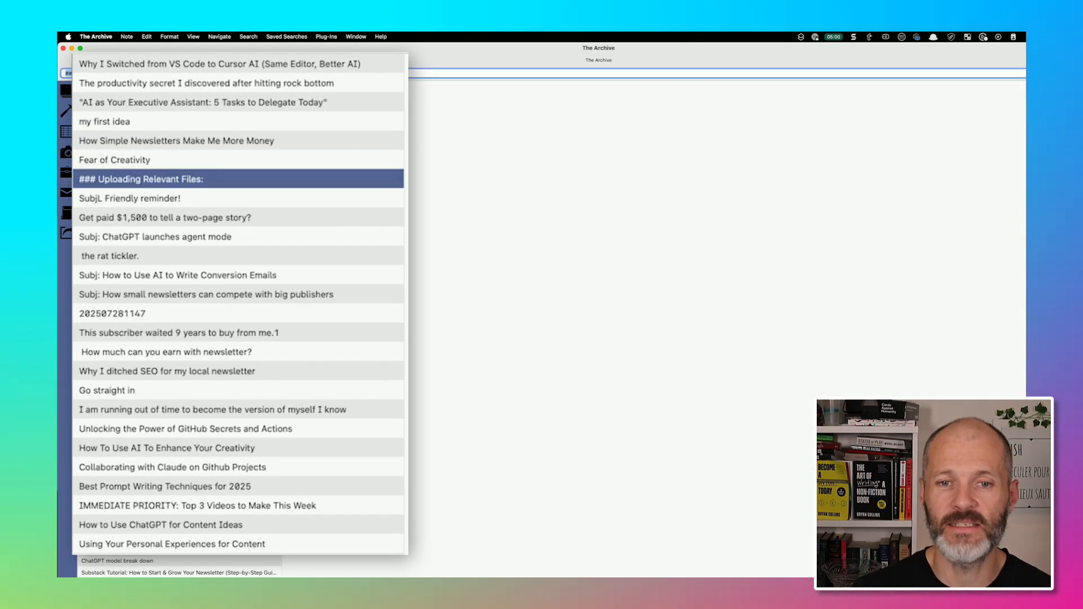
click(205, 295)
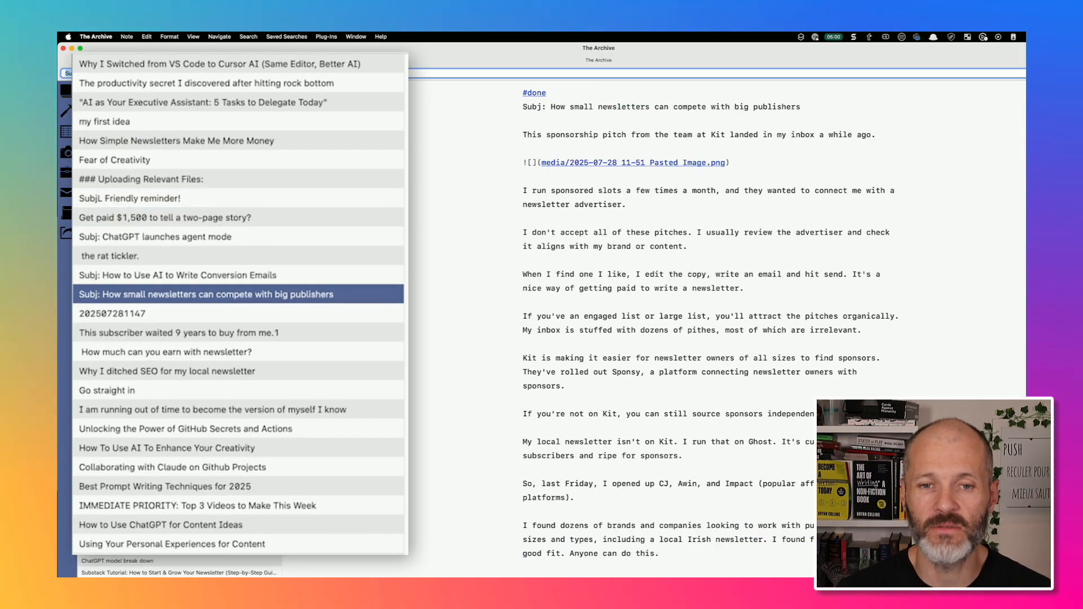
click(179, 332)
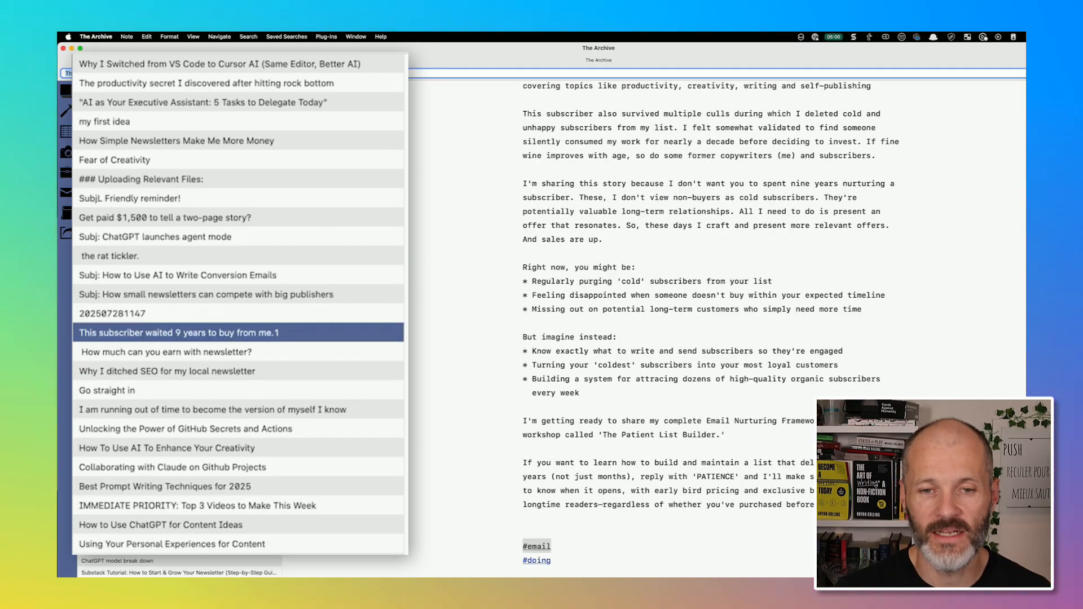
click(106, 389)
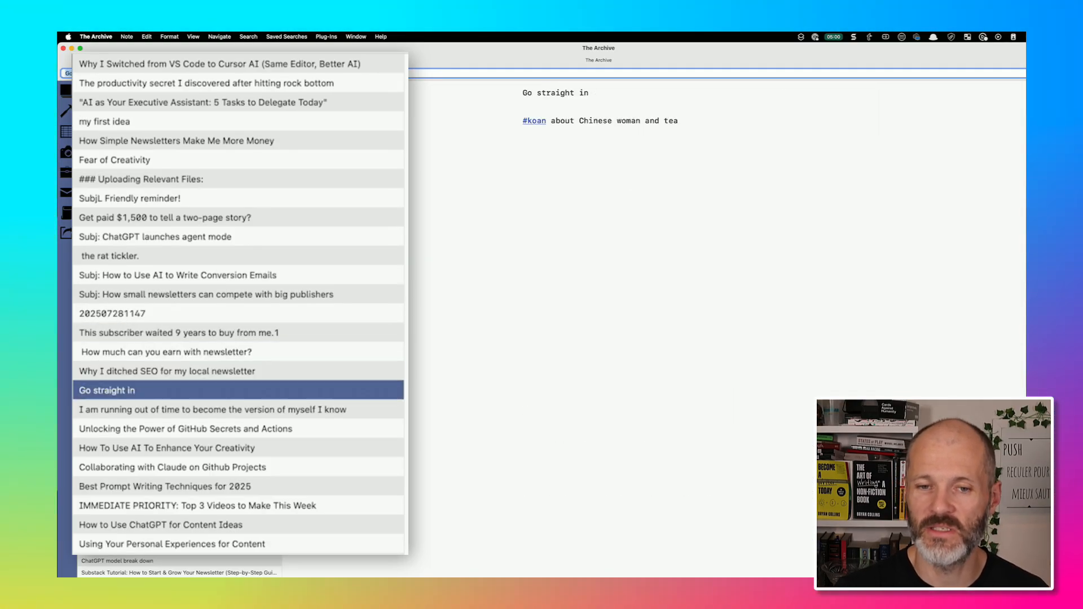
click(185, 428)
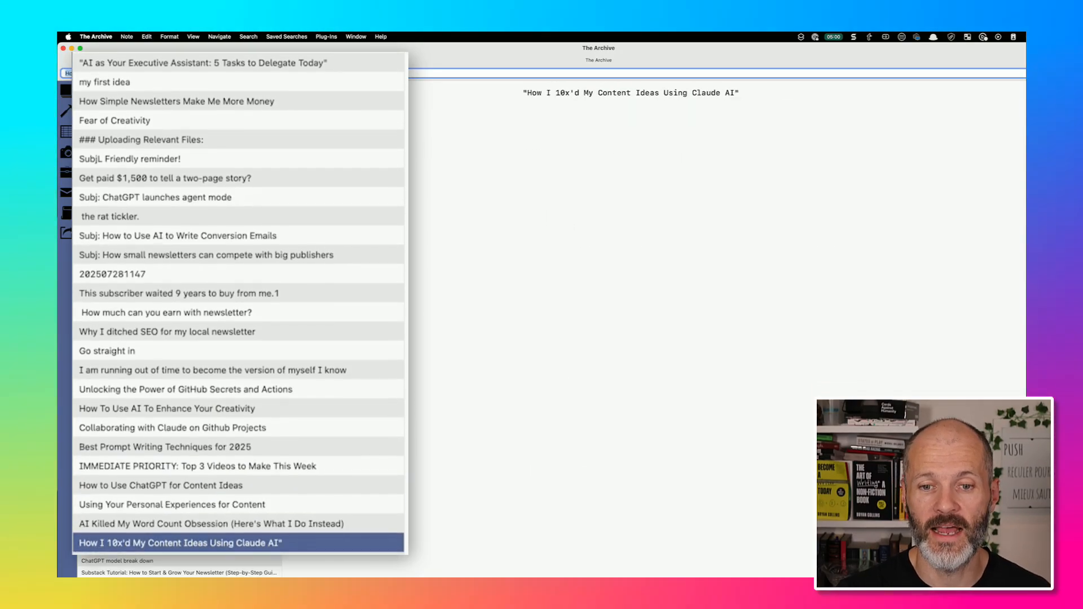
- Continue down the list through Best Prompt Writing Resources and AI coding tool notes, ending on the local newsletter video outline
scroll(down, 3)
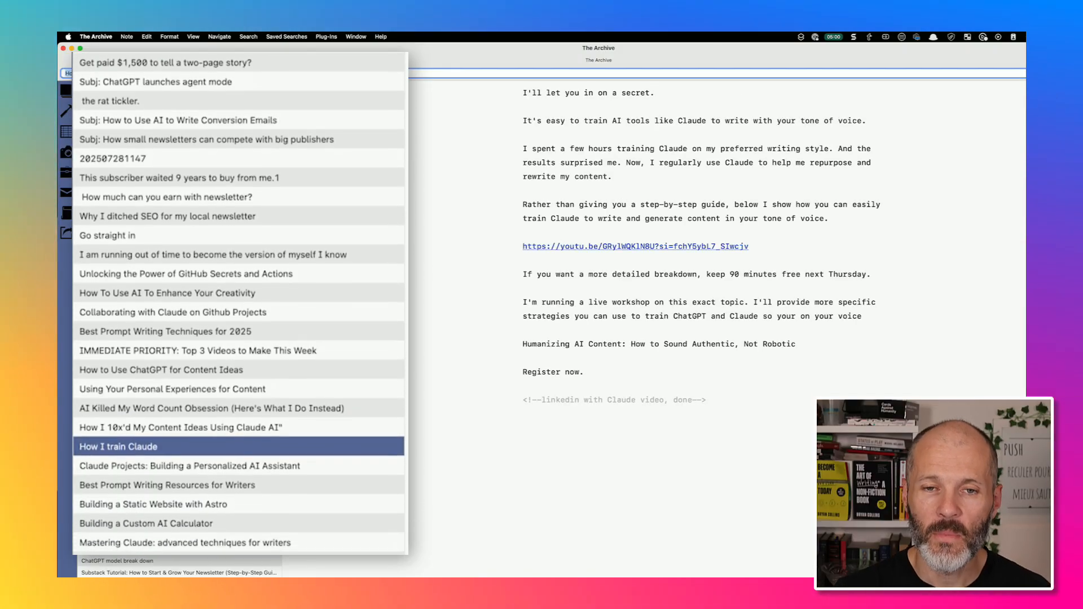
scroll(down, 3)
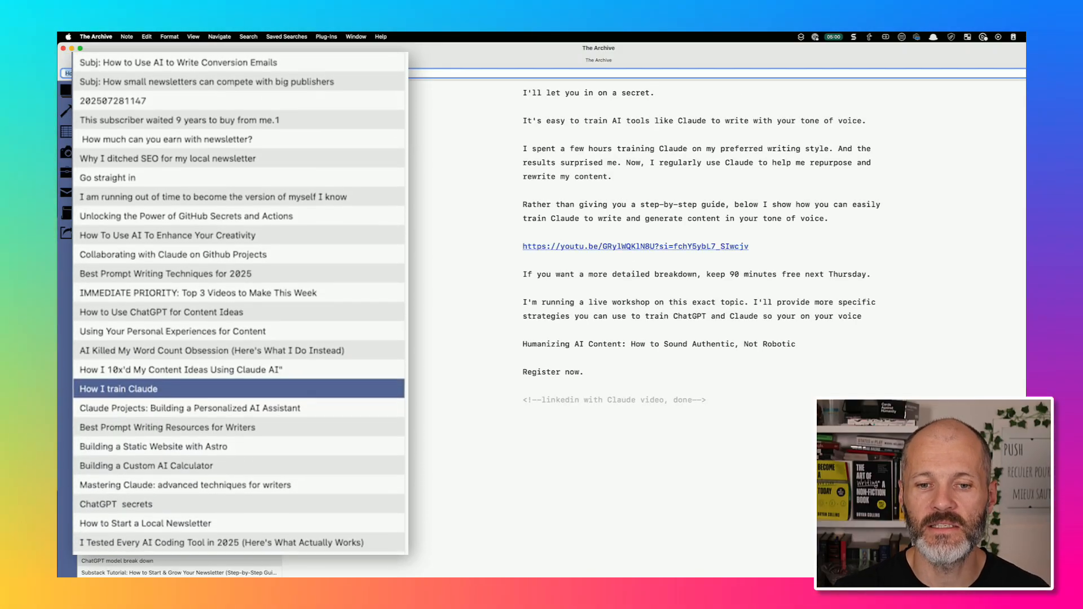
click(189, 349)
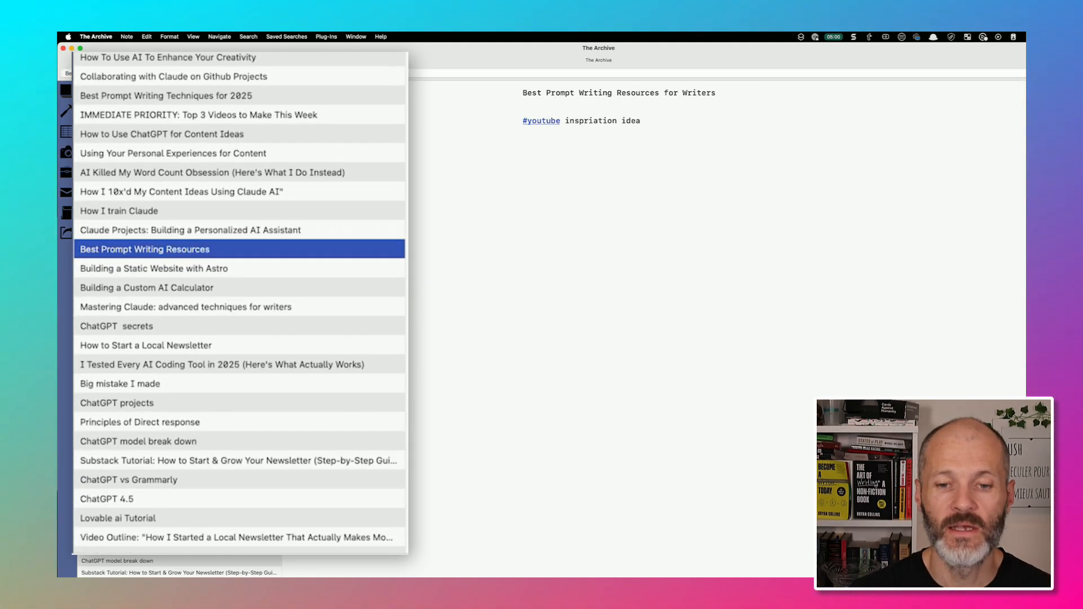
click(222, 365)
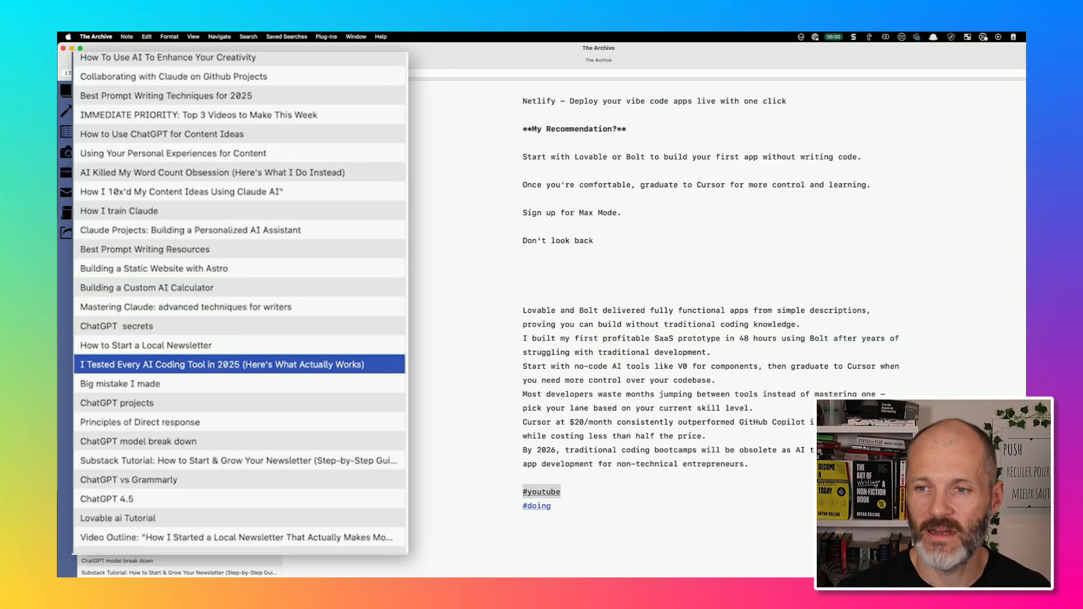
click(119, 384)
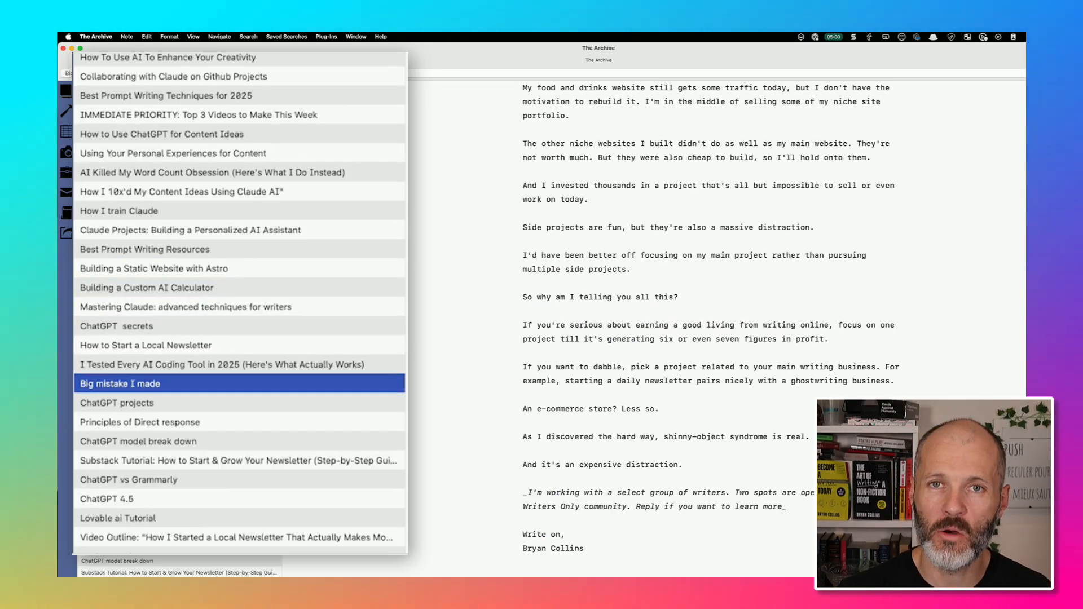
click(106, 498)
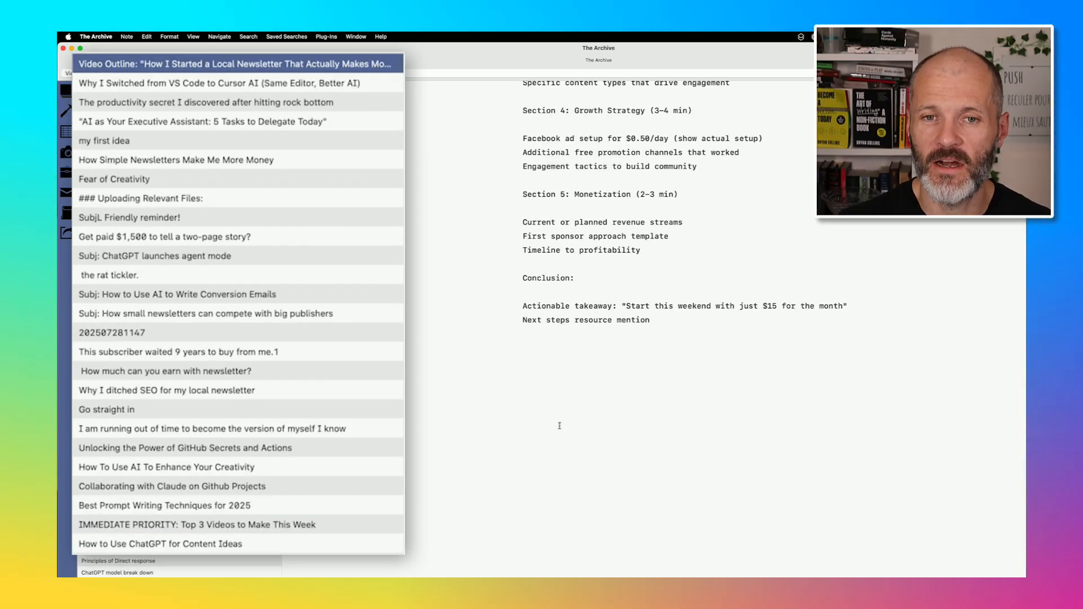
mouse_move(300, 184)
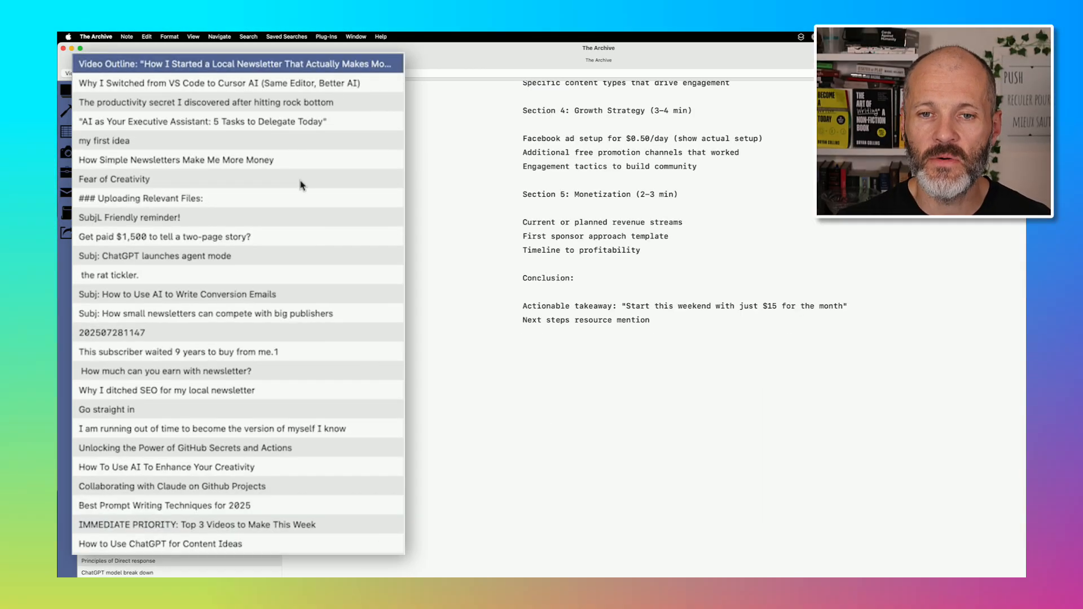
- Copy the Fear of Creativity note's link and paste it as the wiki link [[Fear of Creativity]]
right_click(114, 180)
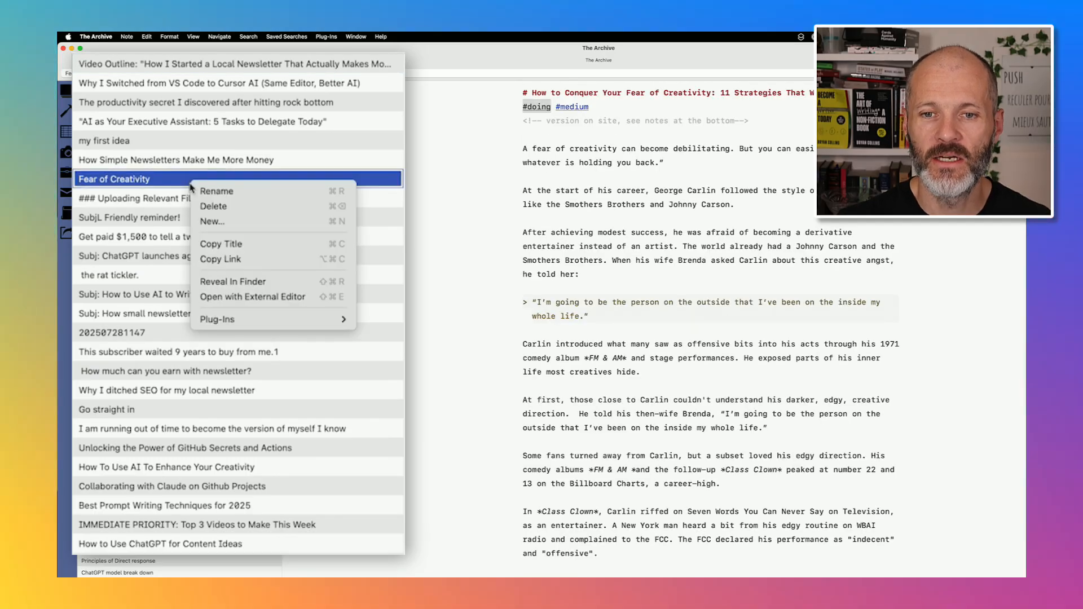
click(577, 175)
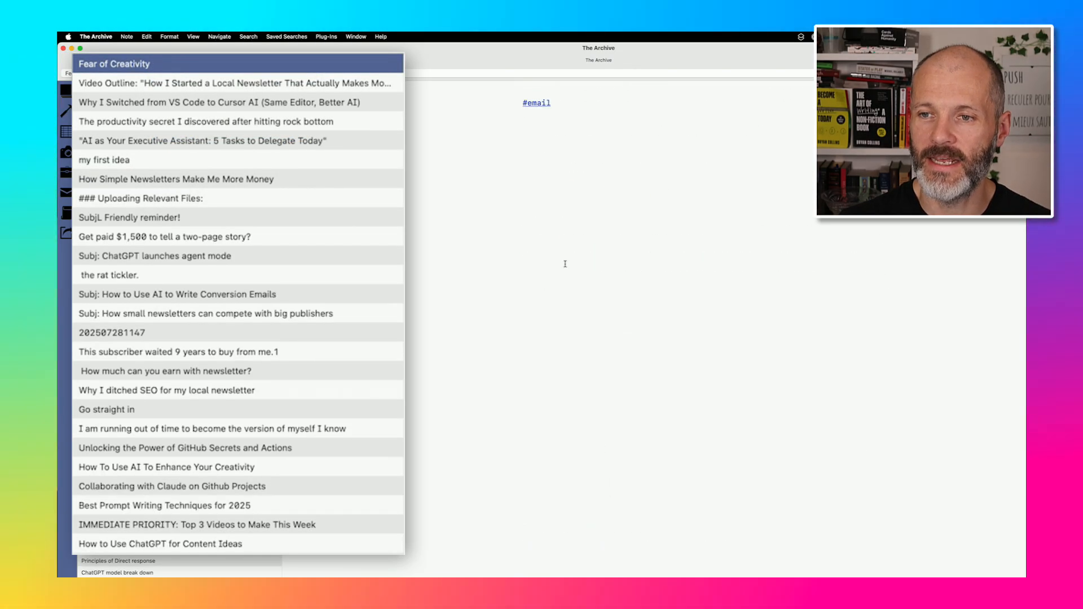
text([[Fear of Creativity]])
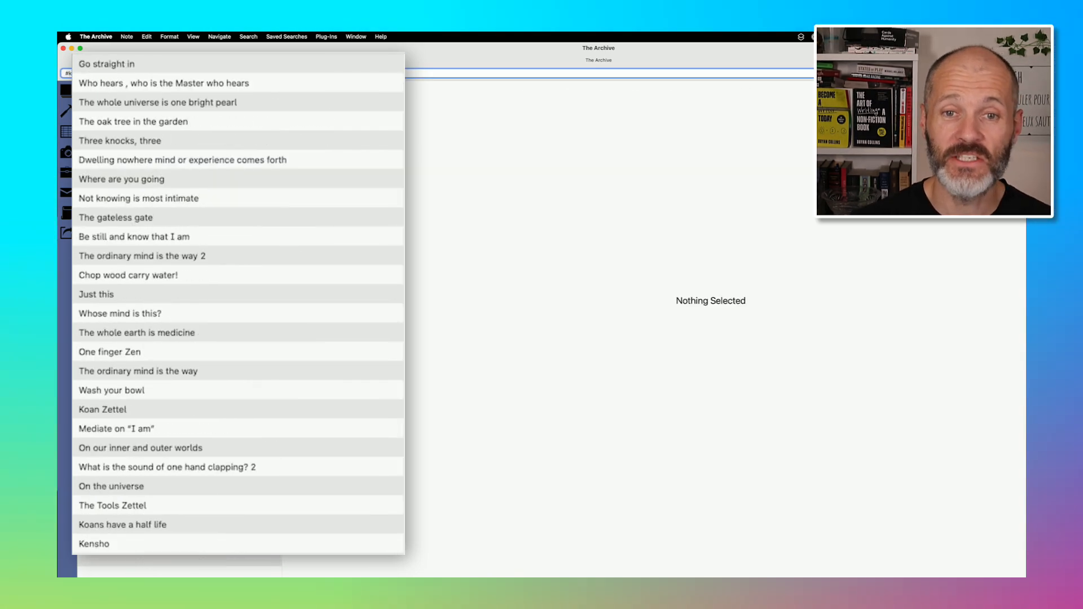
- Browse the bright pearl and oak tree koan notes, switch to the games archive, and show On the role of surprise
click(158, 101)
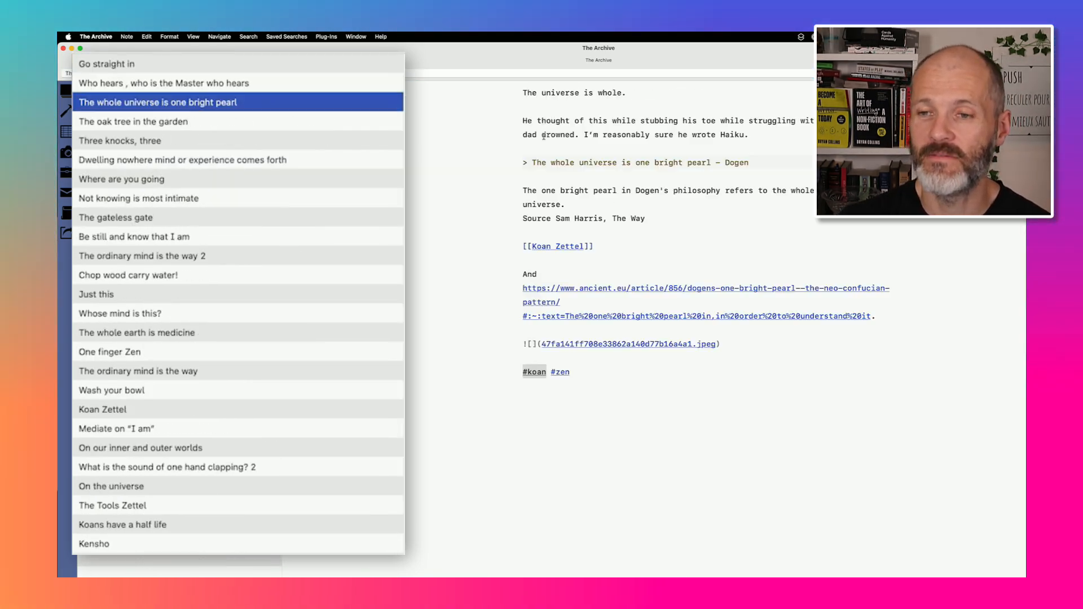
click(134, 122)
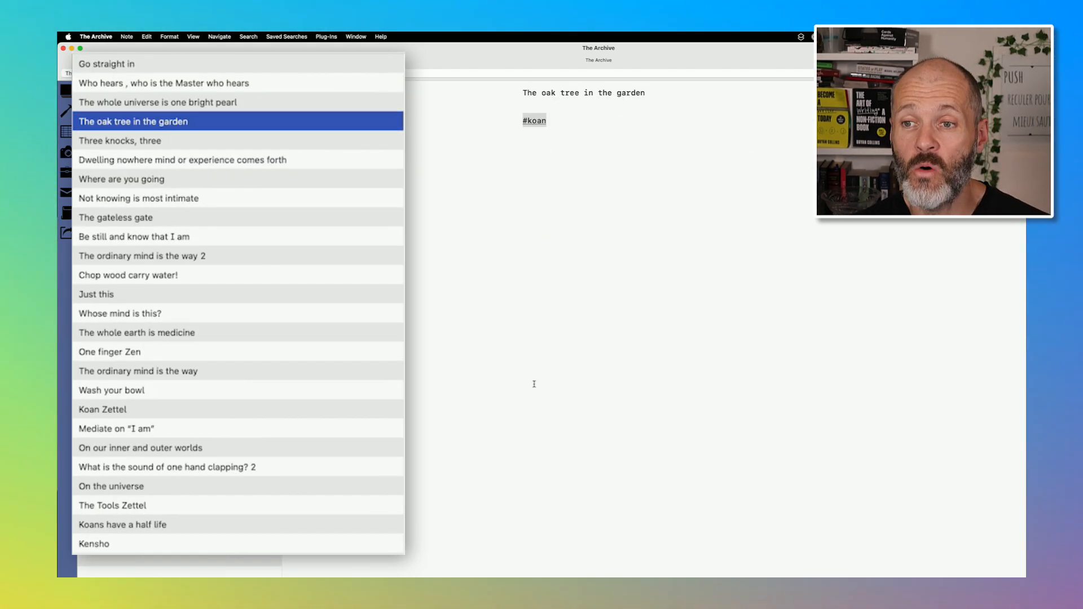
click(115, 217)
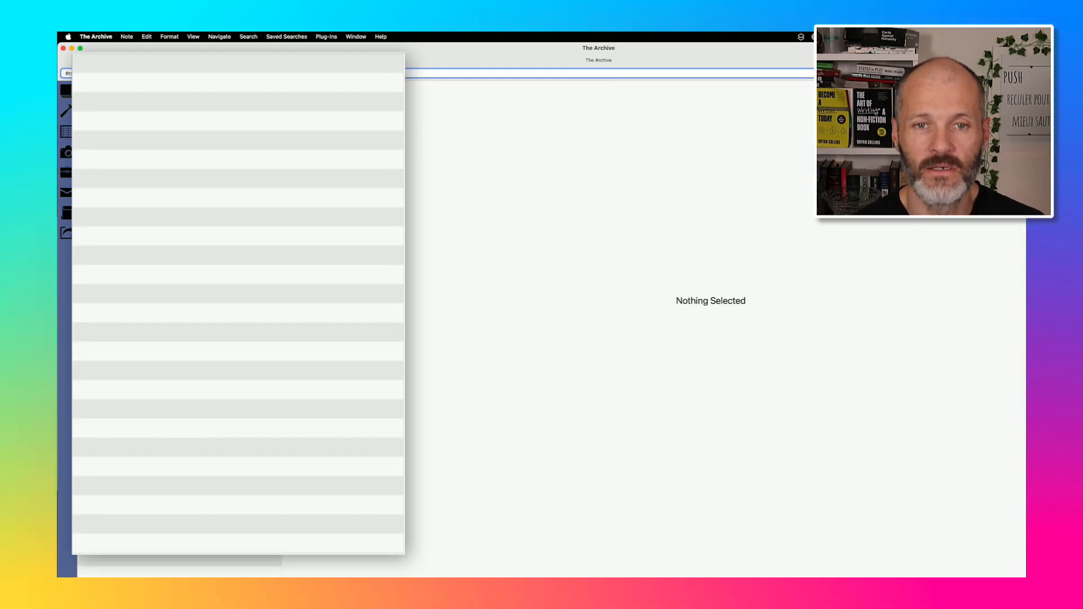
click(126, 83)
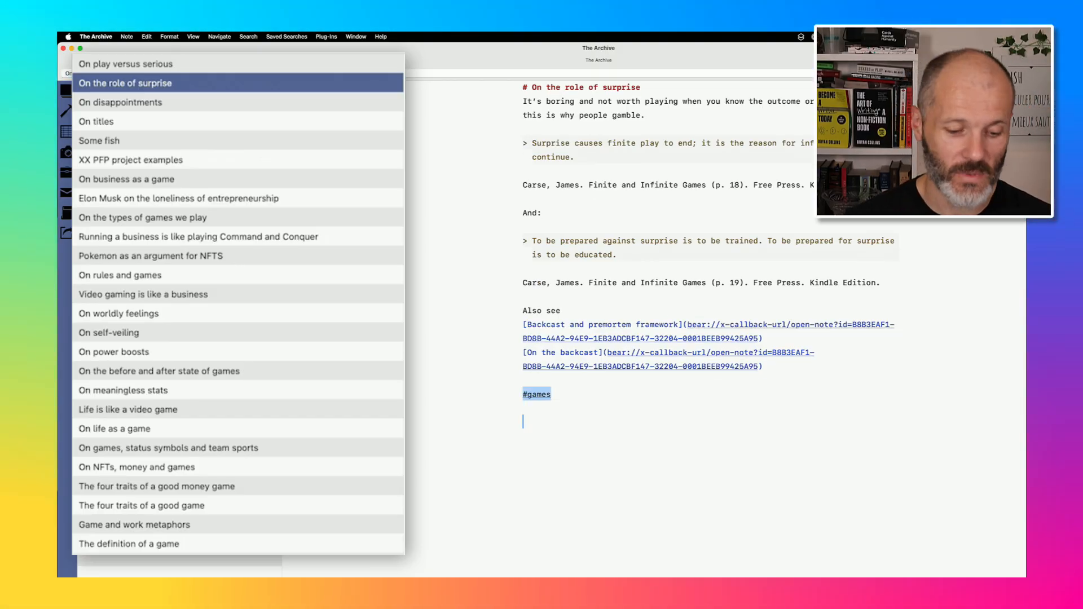
- Add a #doing tag under #games using the hashtag autocomplete suggestion
text(€)
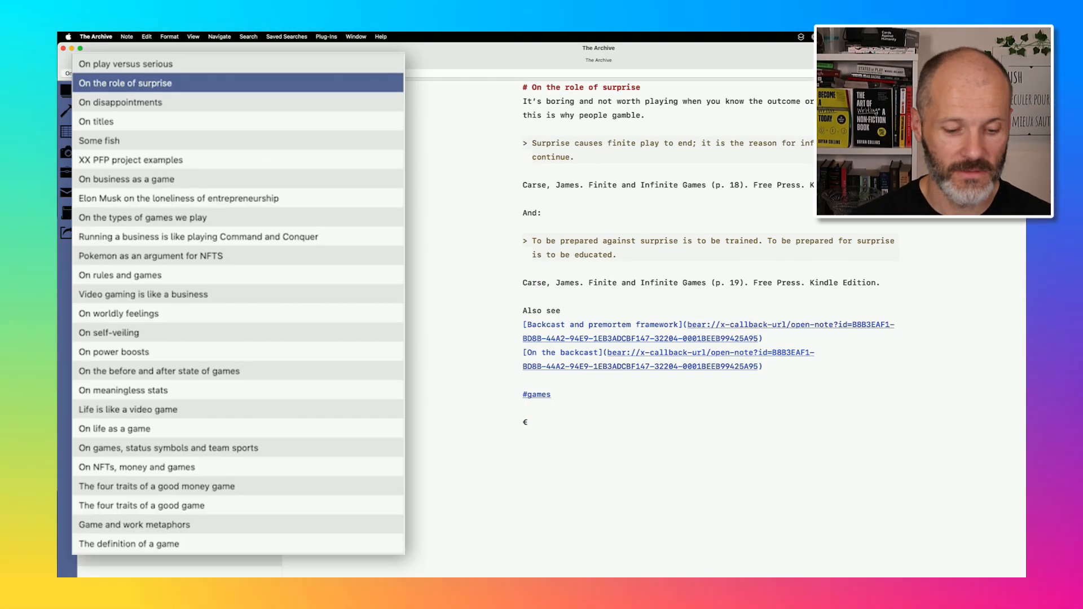
text(#)
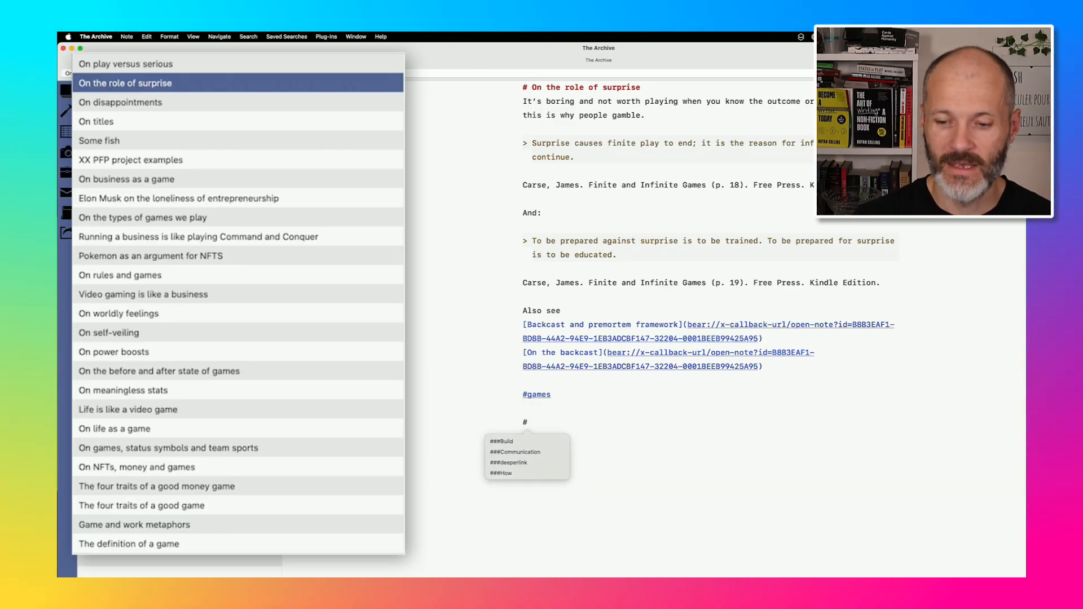
text(d)
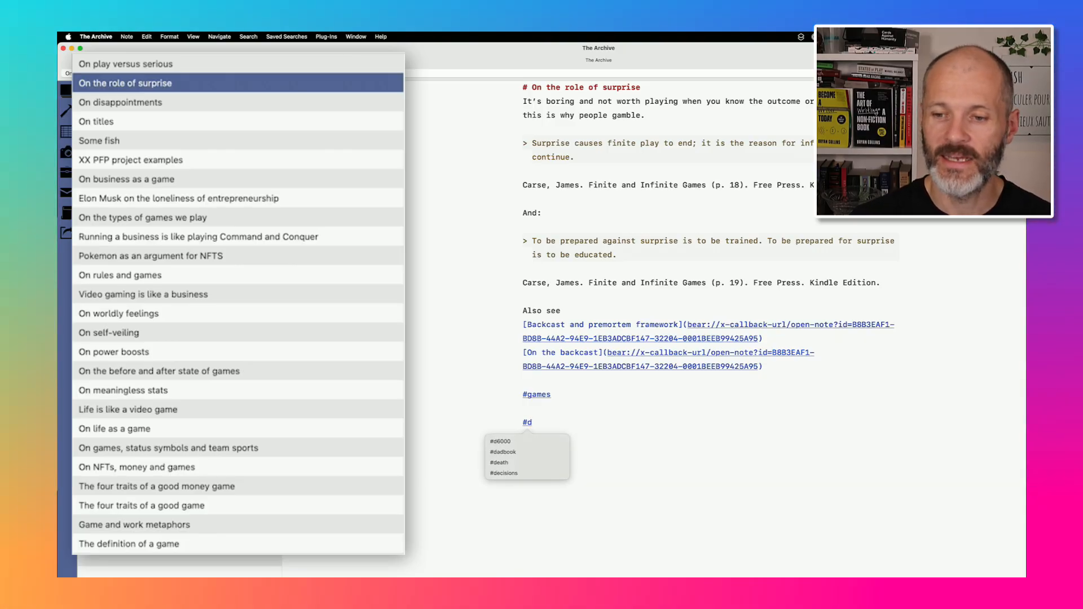
text(6000)
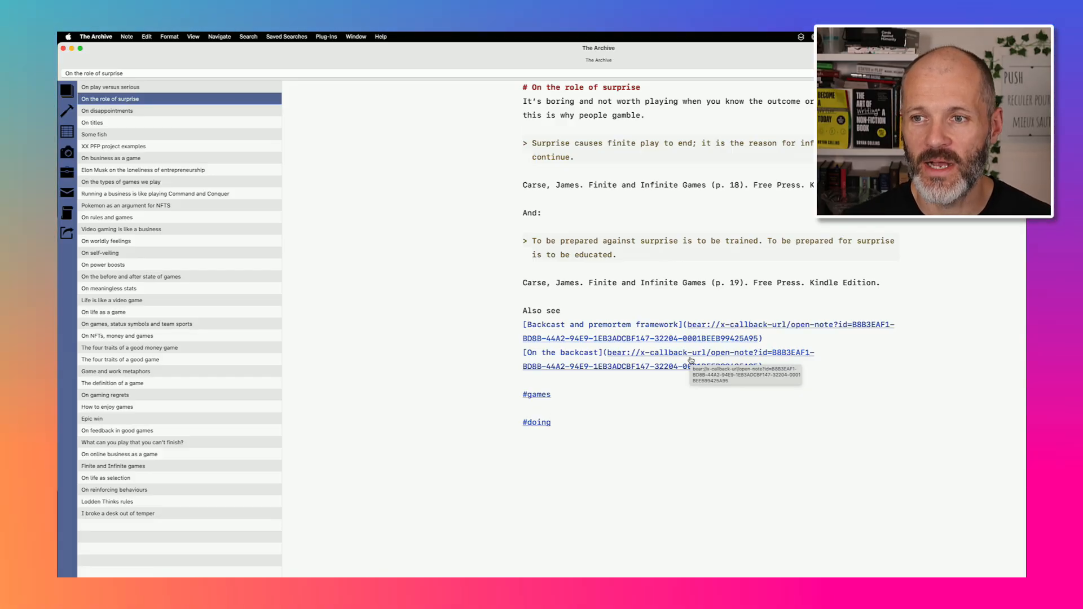
click(551, 422)
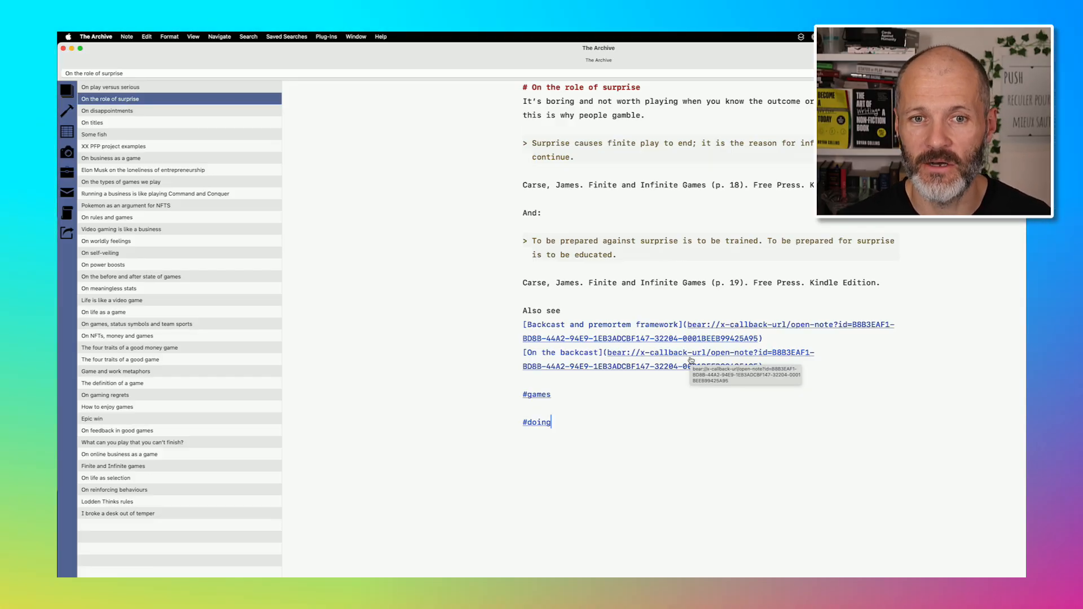